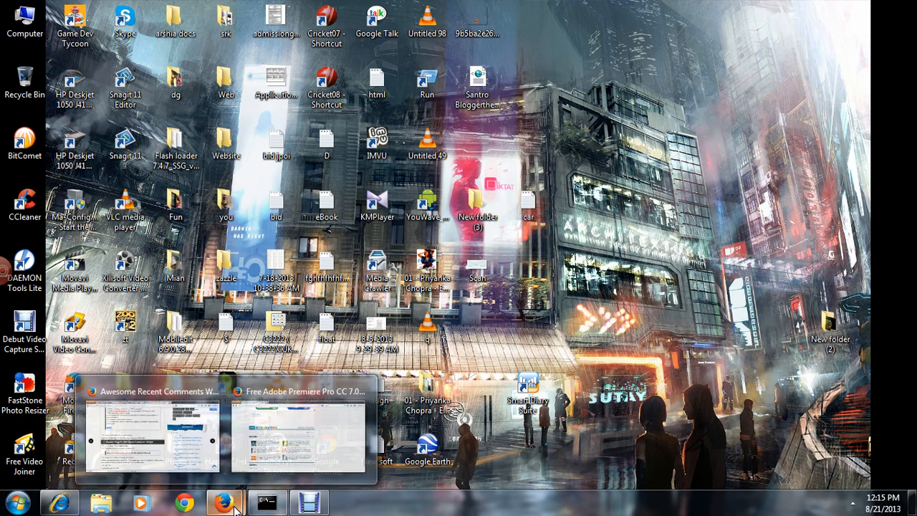
# Step: Restore Firefox and open linkwithin.com in a new tab
pyautogui.click(295, 430)
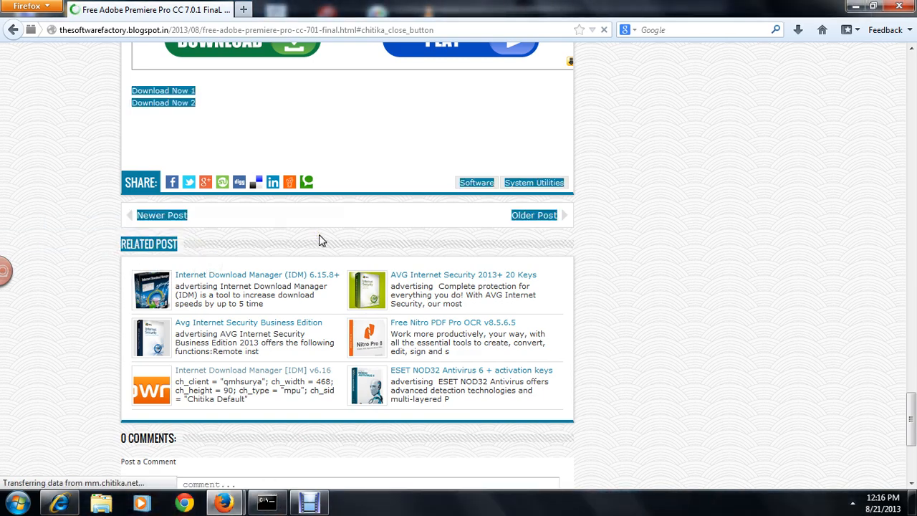
pyautogui.scroll(3)
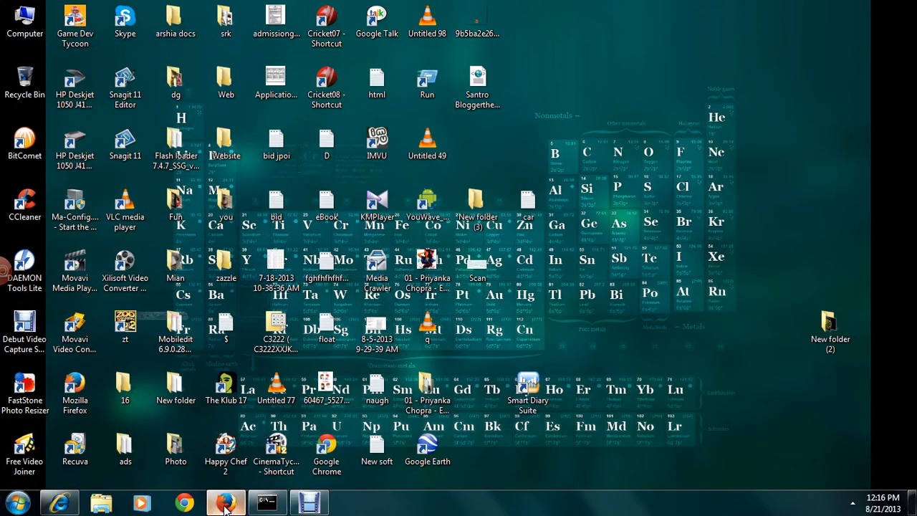
pyautogui.click(223, 502)
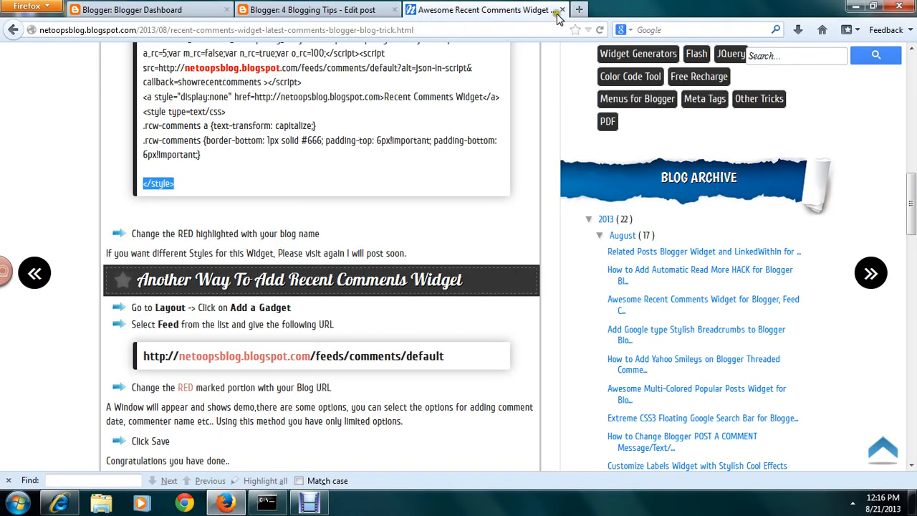
pyautogui.click(579, 9)
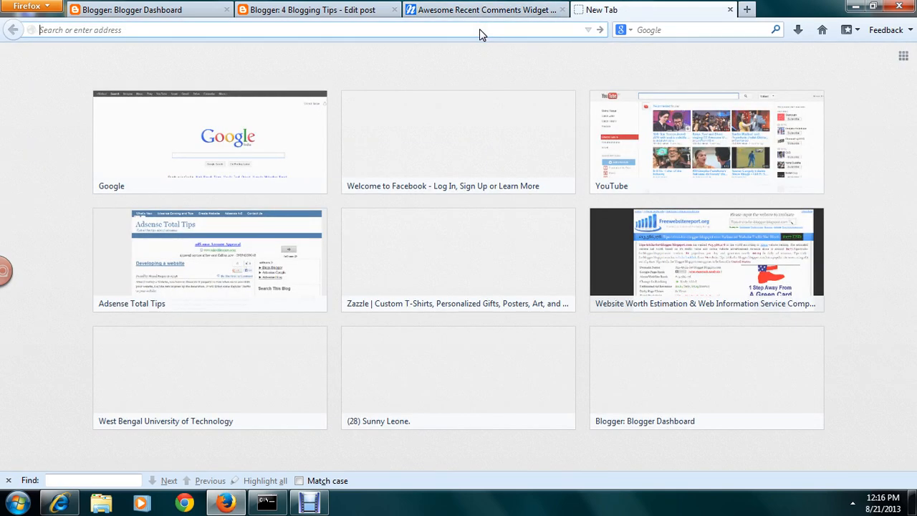
pyautogui.write('linkwithin.com/learn')
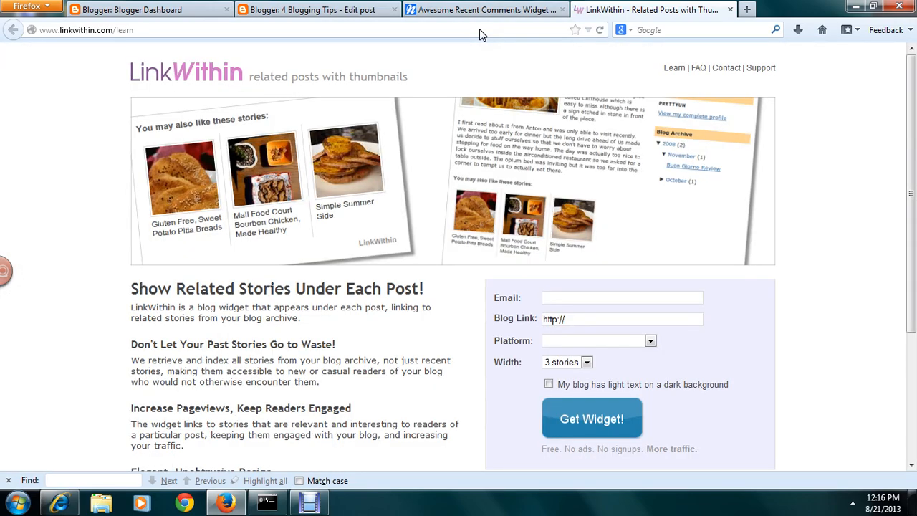
# Step: Fill the LinkWithin email field with the saved email address
pyautogui.click(622, 297)
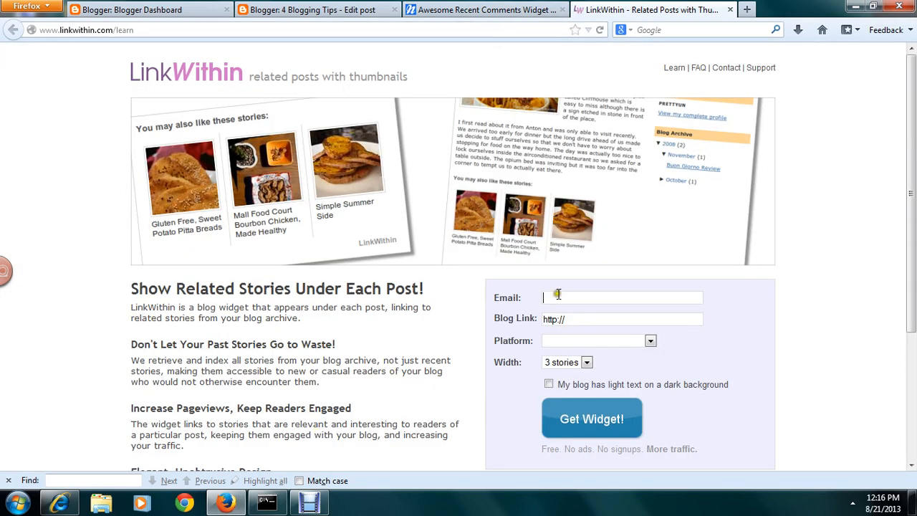
pyautogui.moveTo(748, 308)
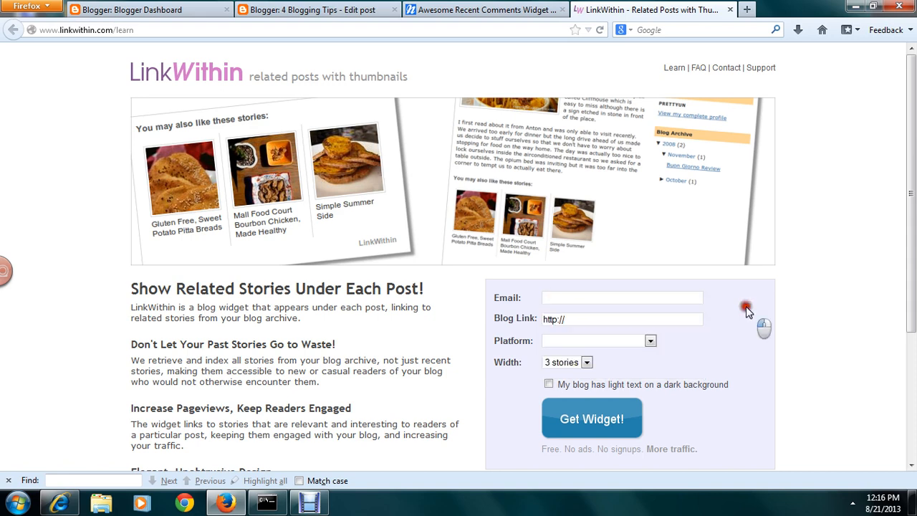
pyautogui.click(622, 296)
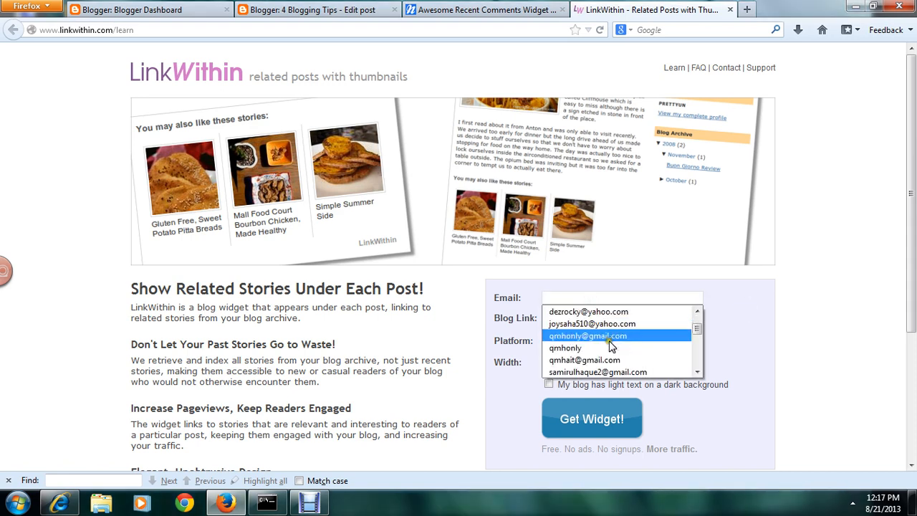
pyautogui.click(588, 336)
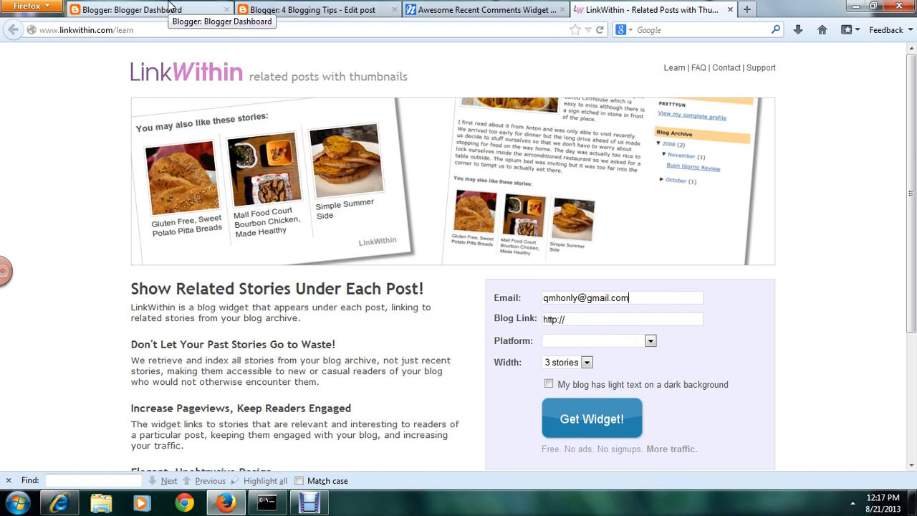
# Step: Copy the Earn Your Cash Online address from the Blogger dashboard into the Blog Link field
pyautogui.click(132, 8)
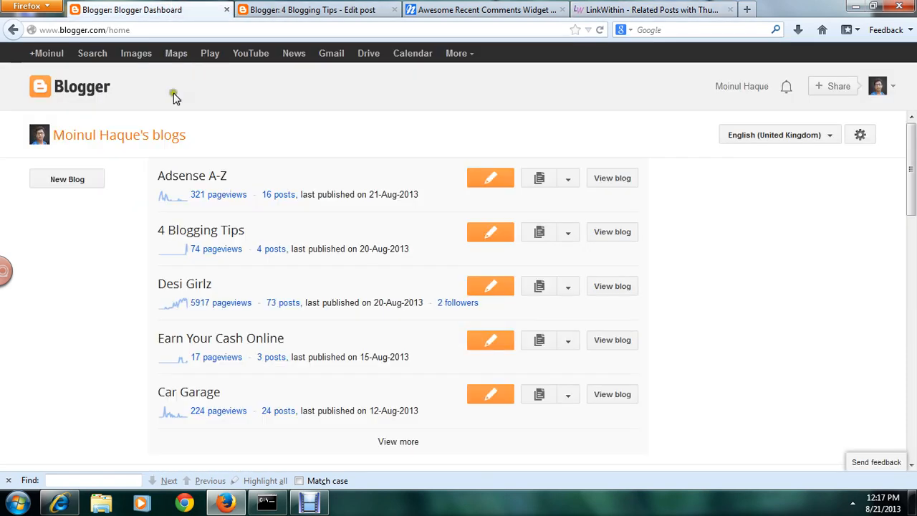
pyautogui.moveTo(612, 340)
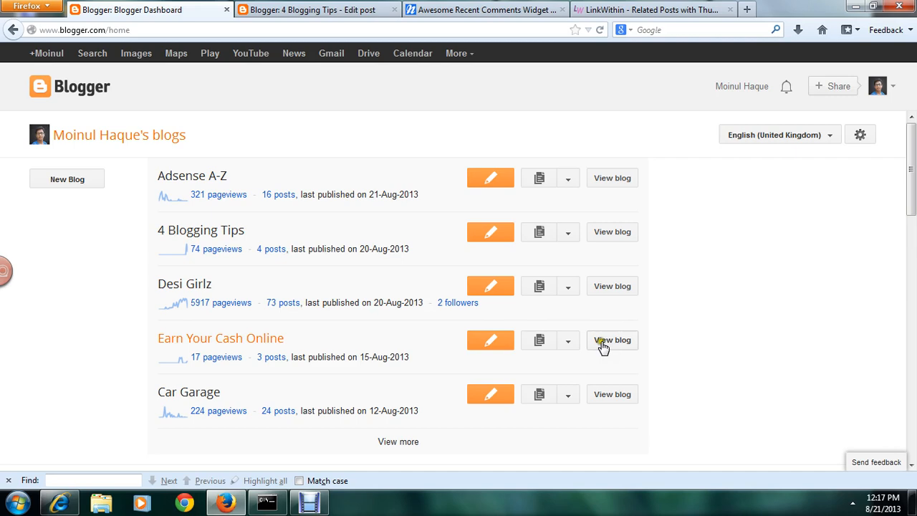
pyautogui.rightClick(612, 340)
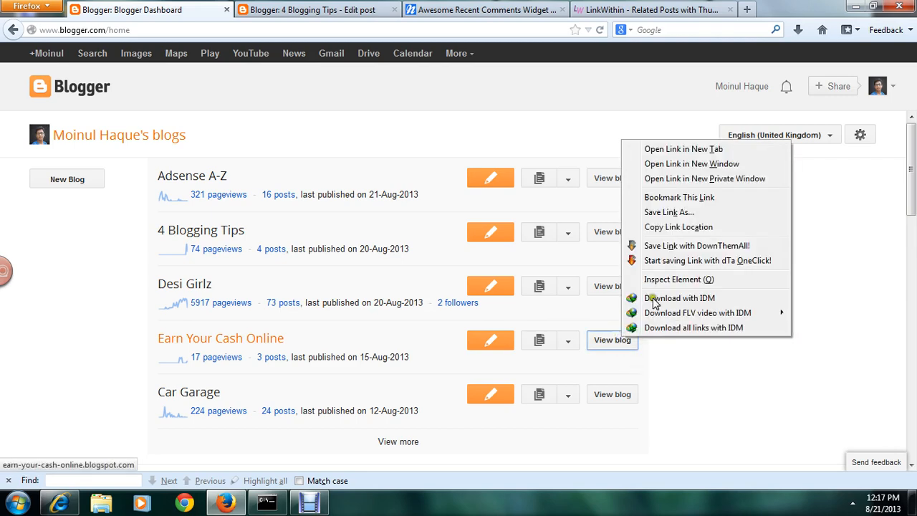
pyautogui.click(653, 8)
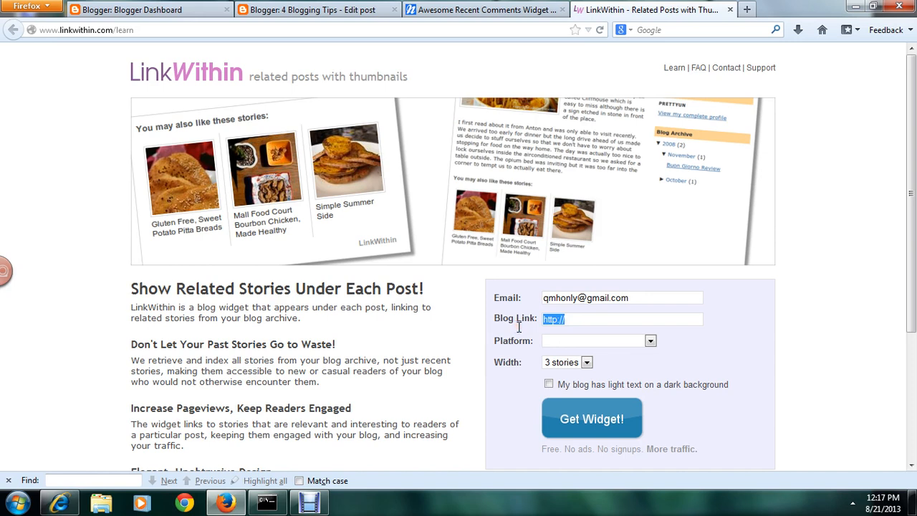
pyautogui.click(649, 341)
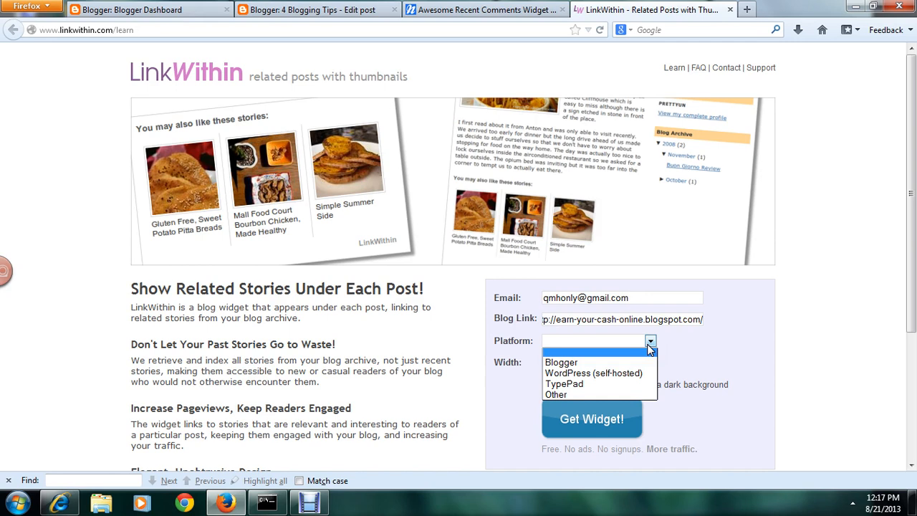
pyautogui.moveTo(587, 362)
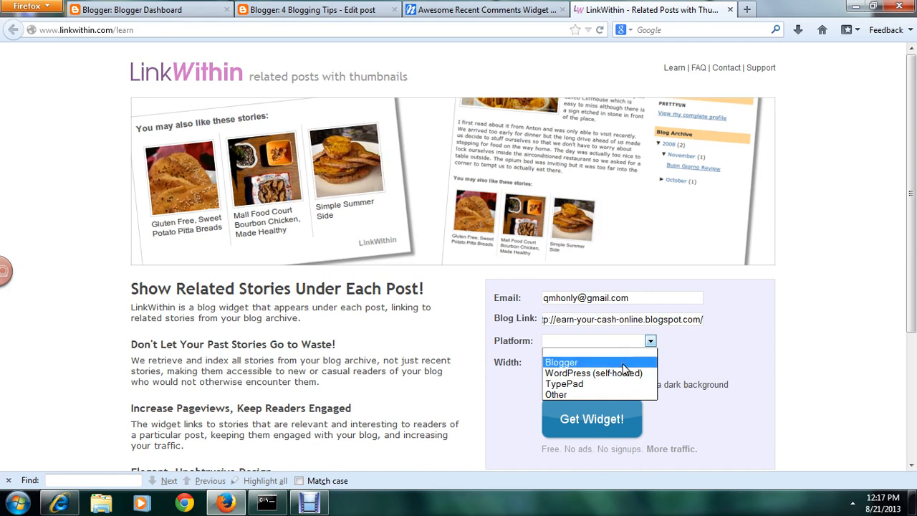
# Step: Choose Blogger as the platform and a width of 5 stories
pyautogui.click(561, 361)
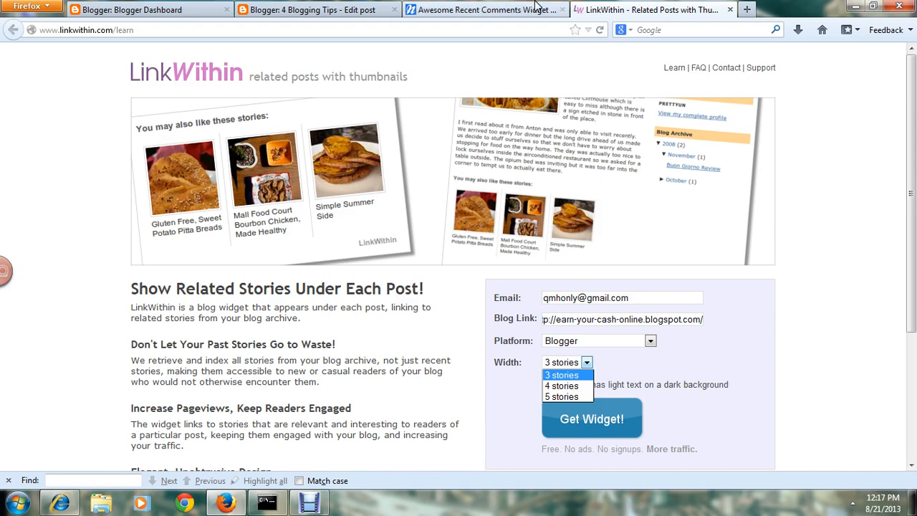
pyautogui.moveTo(509, 23)
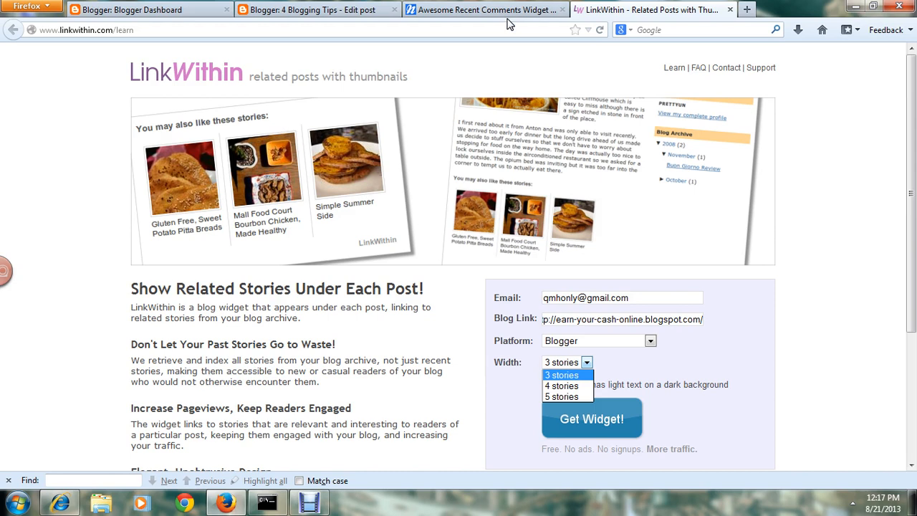
pyautogui.click(562, 395)
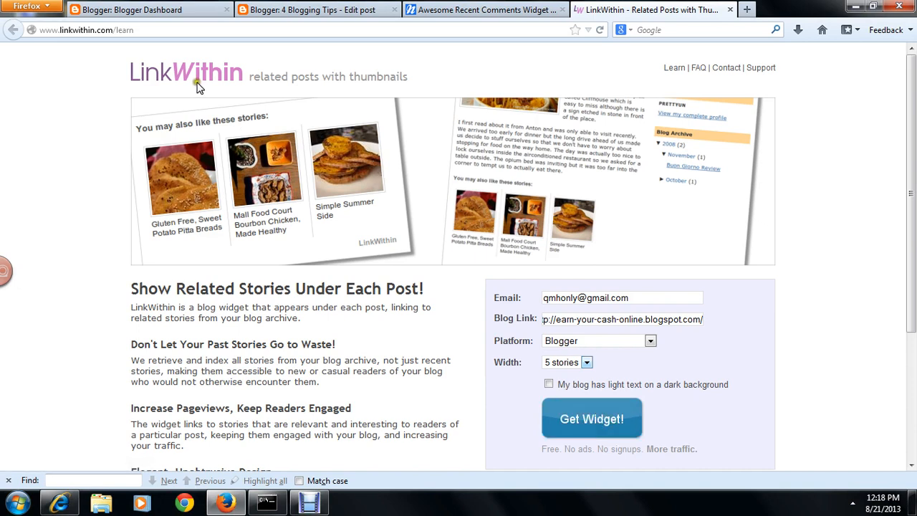
pyautogui.moveTo(592, 419)
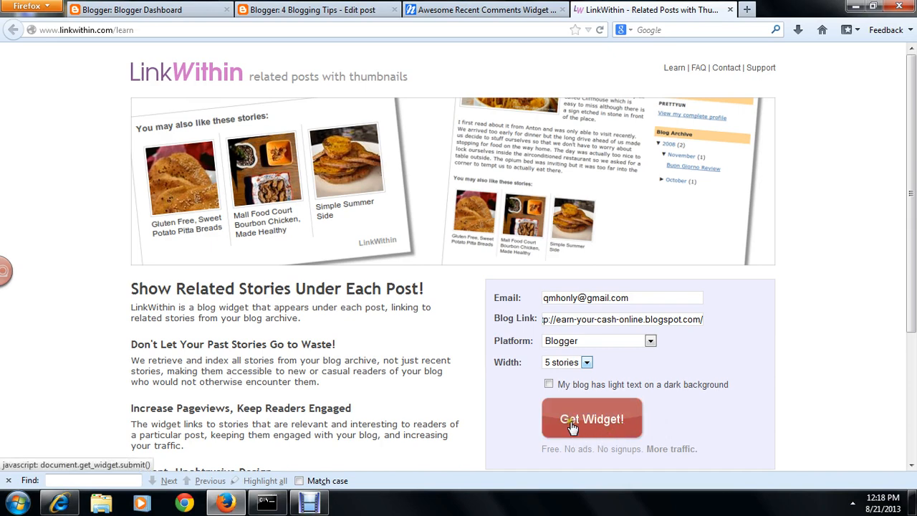
# Step: Request the widget and follow the Install Widget link to Blogger's Add Page Element page
pyautogui.click(592, 418)
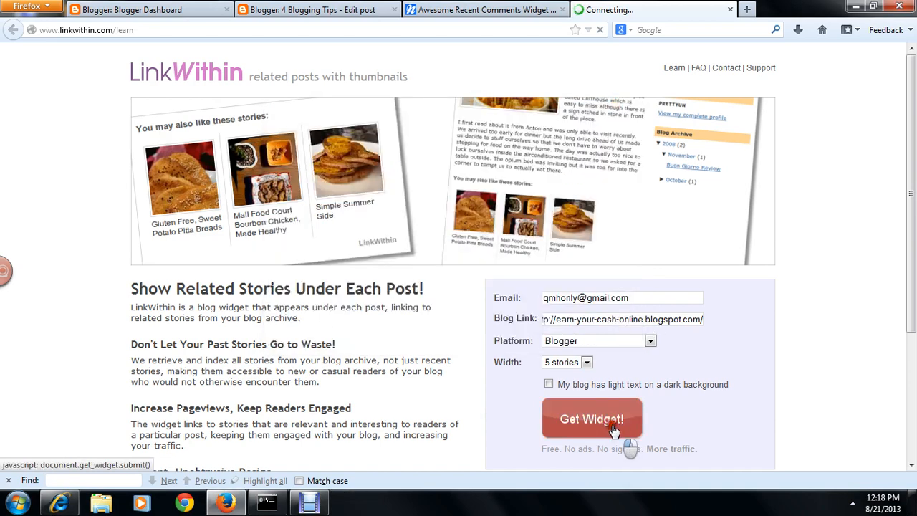
pyautogui.click(592, 418)
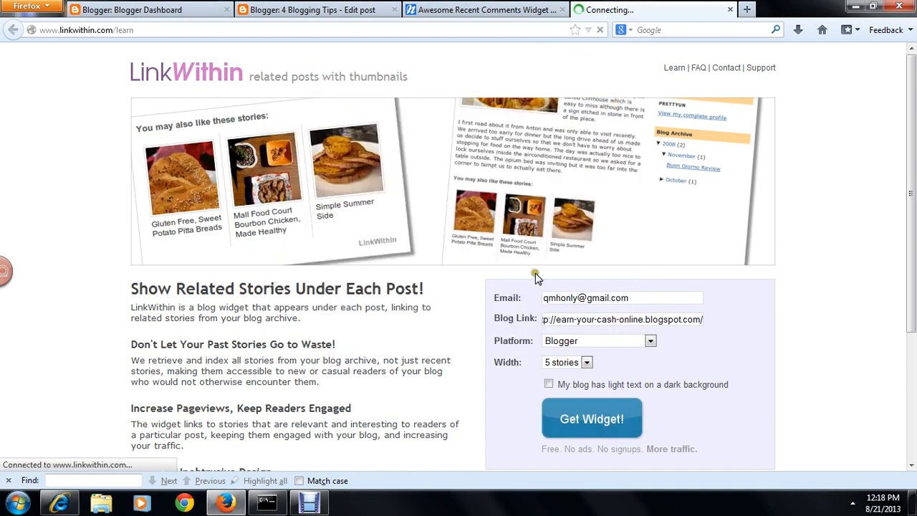
pyautogui.click(592, 418)
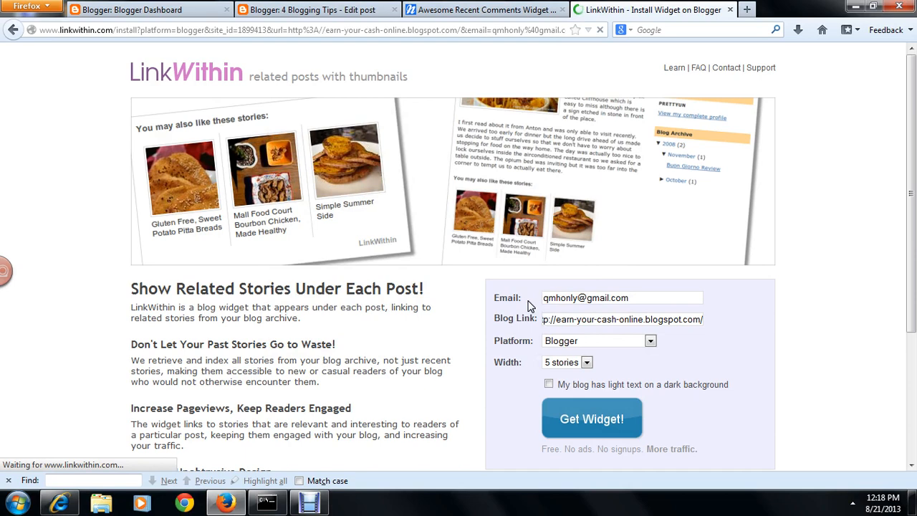
pyautogui.click(592, 418)
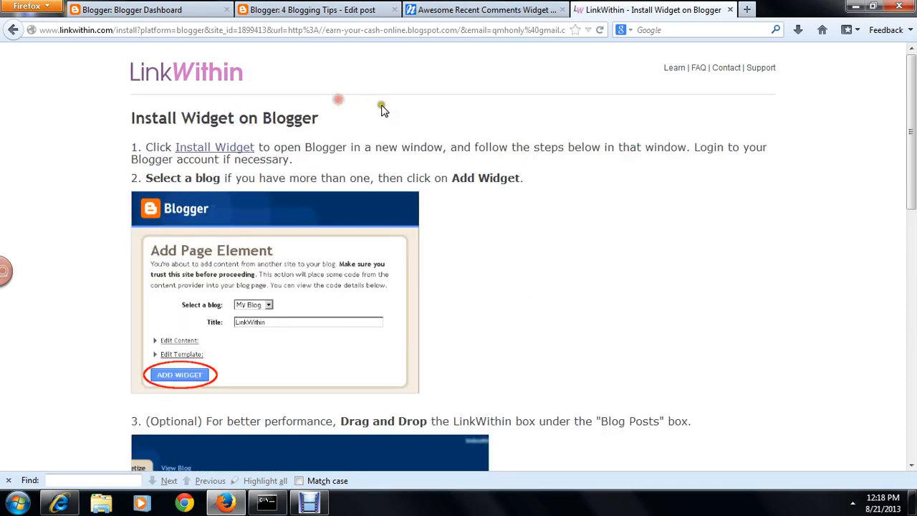
pyautogui.scroll(-3)
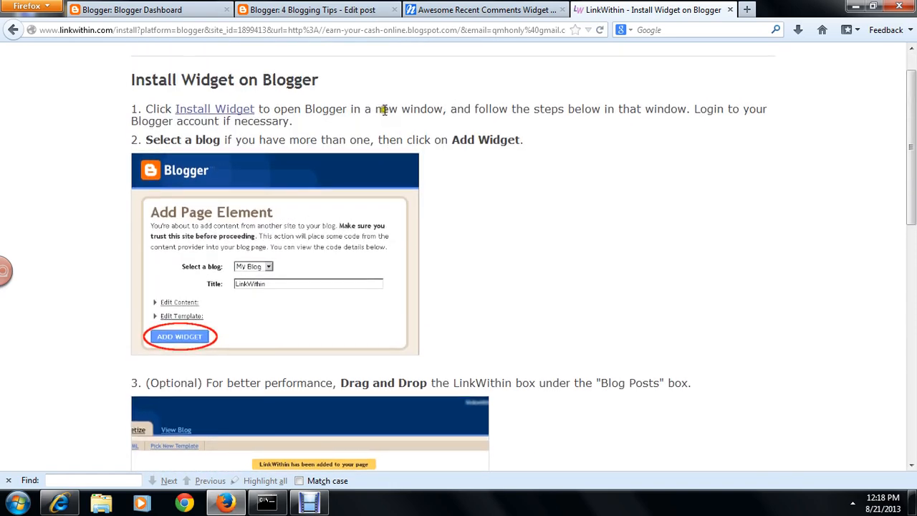
pyautogui.click(215, 109)
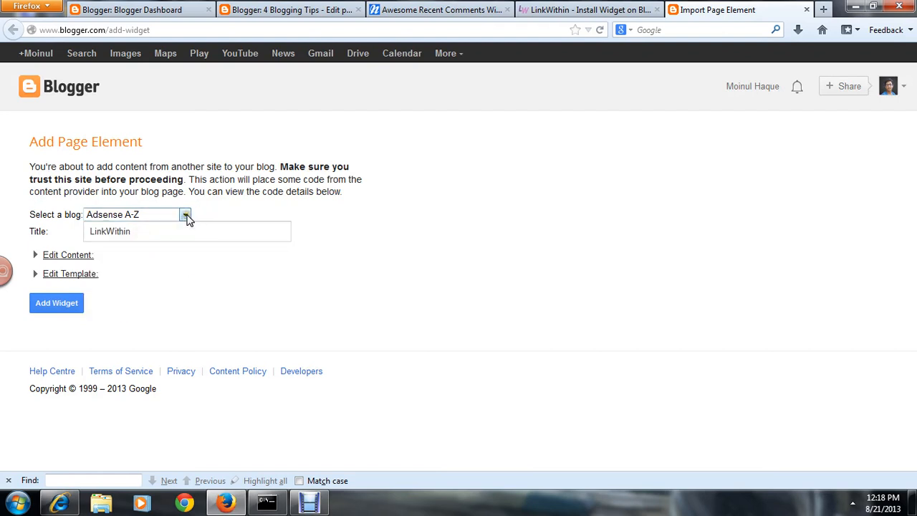
# Step: Add the widget to the Adsense A-Z blog with the title 'You May Also Like'
pyautogui.click(184, 215)
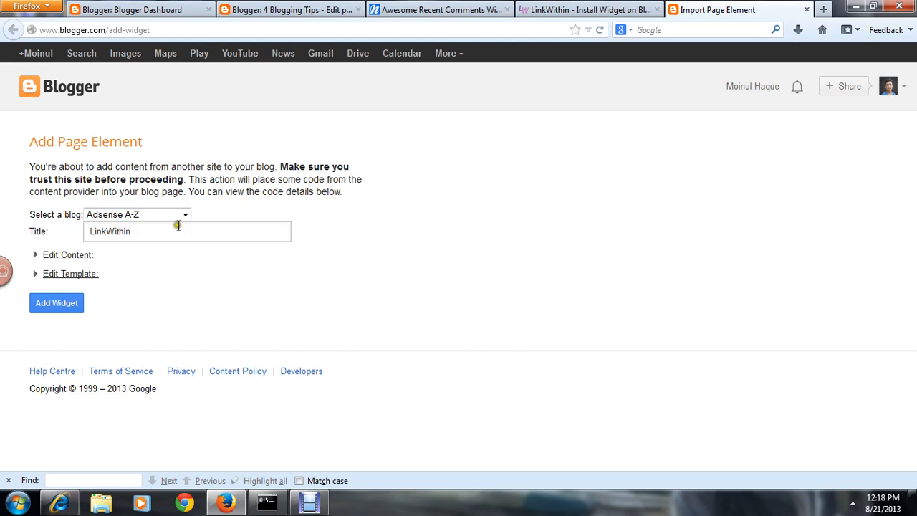
pyautogui.doubleClick(109, 231)
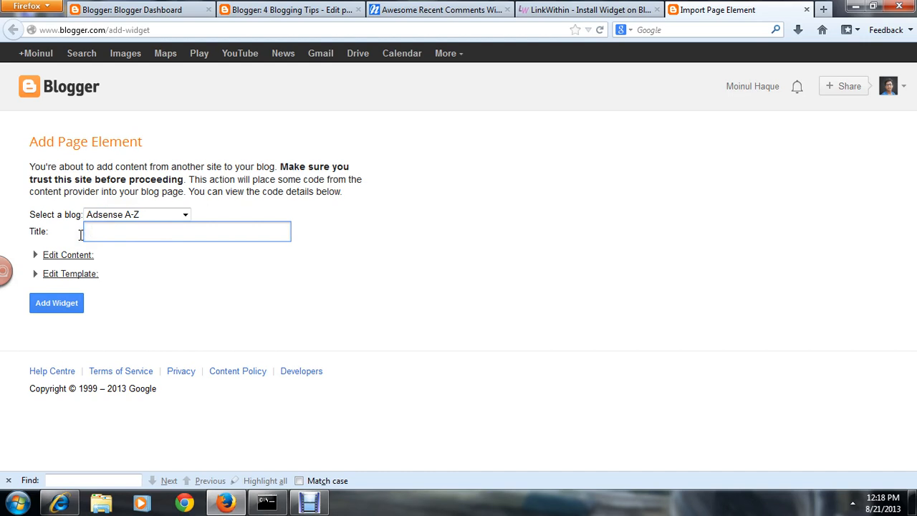
pyautogui.write('You may also like')
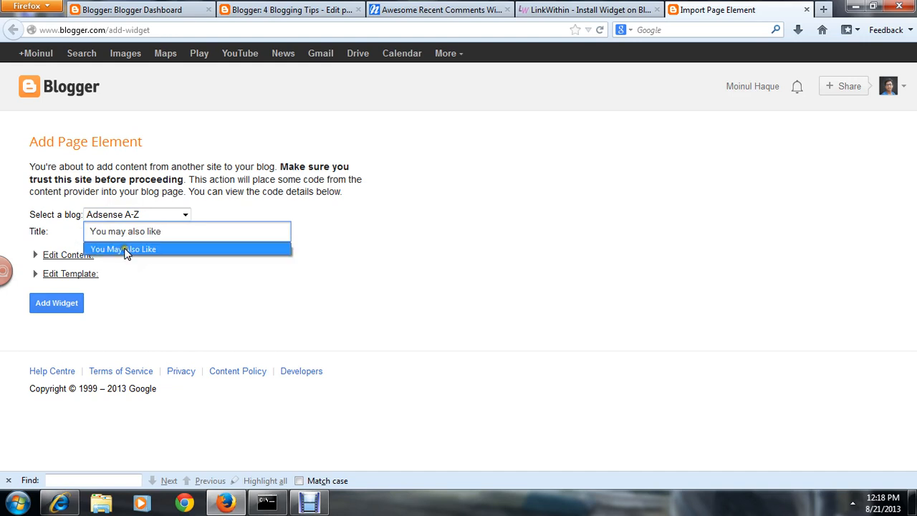
pyautogui.click(124, 249)
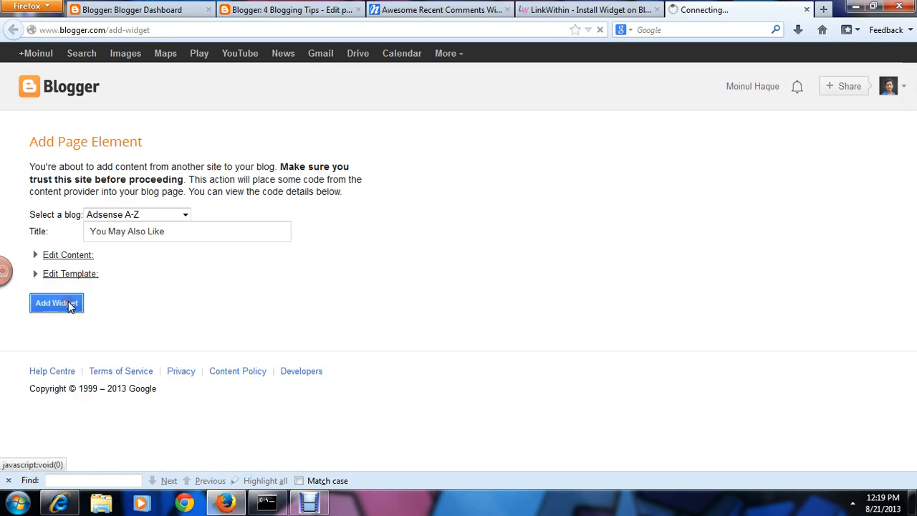
pyautogui.click(58, 303)
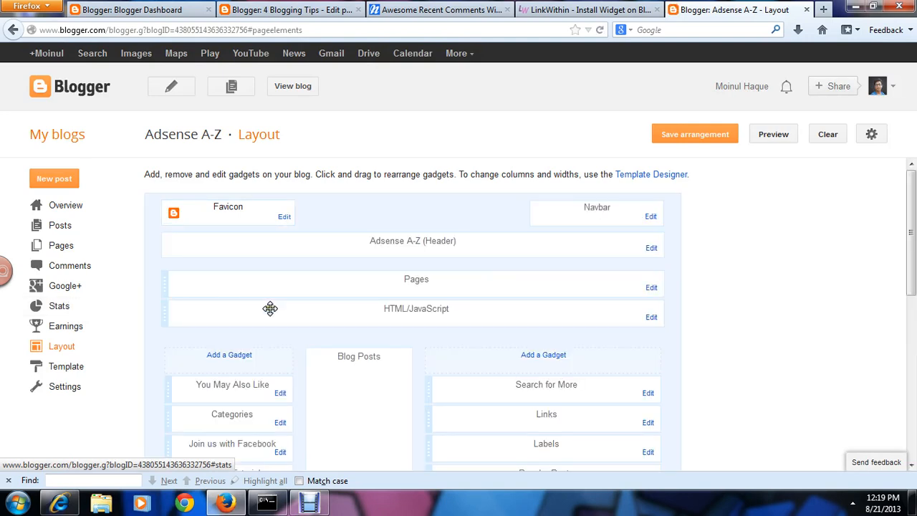
pyautogui.moveTo(269, 402)
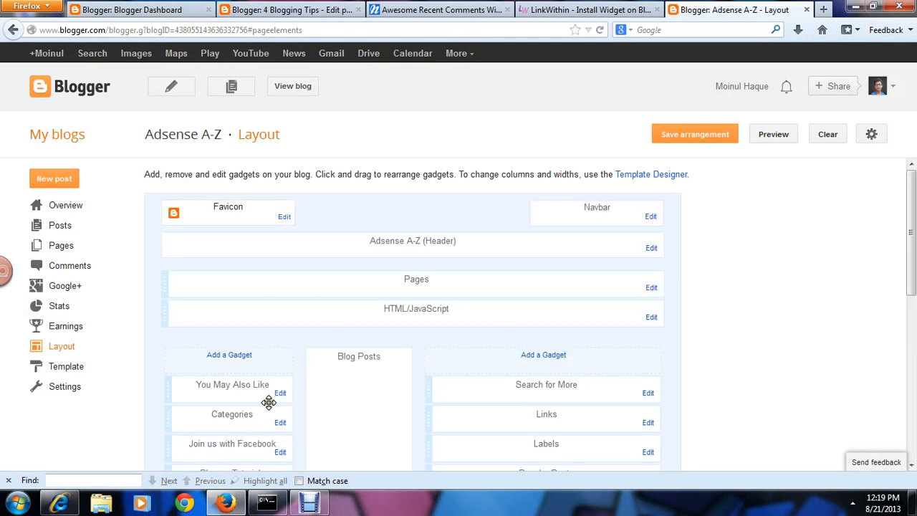
# Step: Drag the You May Also Like gadget from the sidebar to just below Blog Posts
pyautogui.scroll(-3)
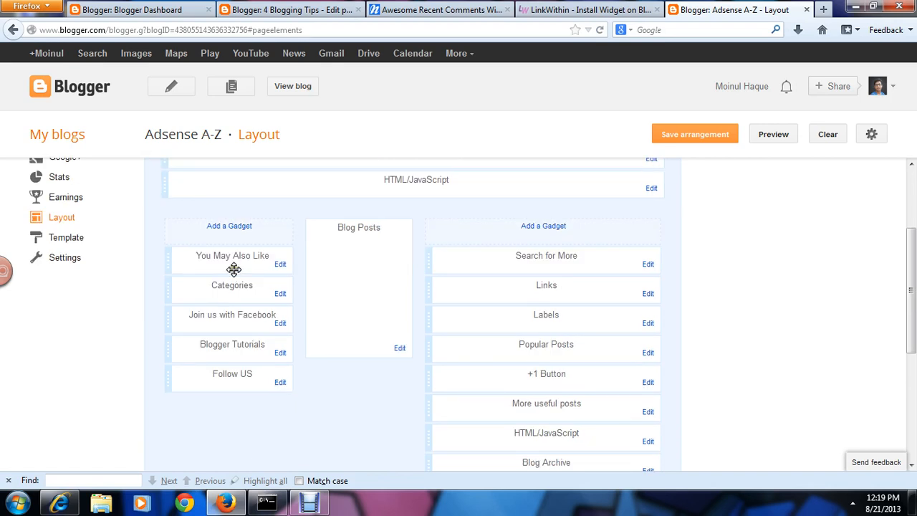
pyautogui.moveTo(235, 261)
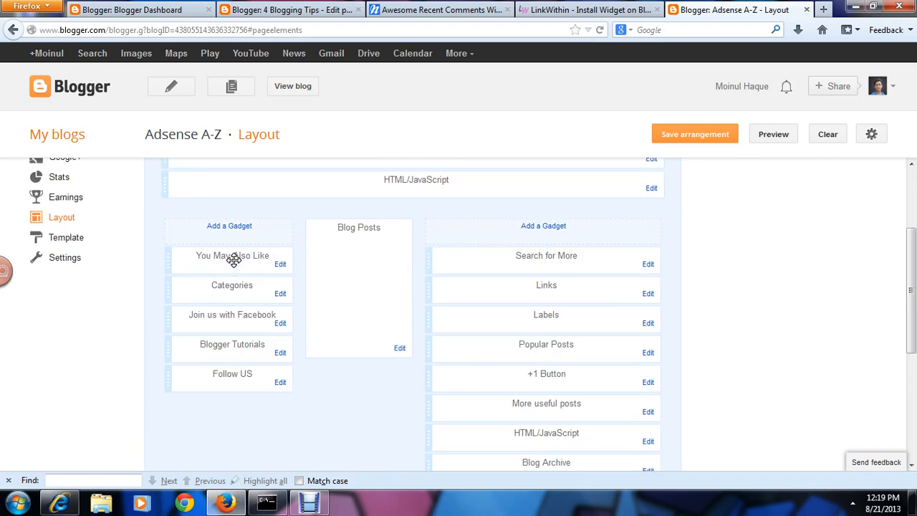
pyautogui.moveTo(232, 255); pyautogui.dragTo(362, 370)
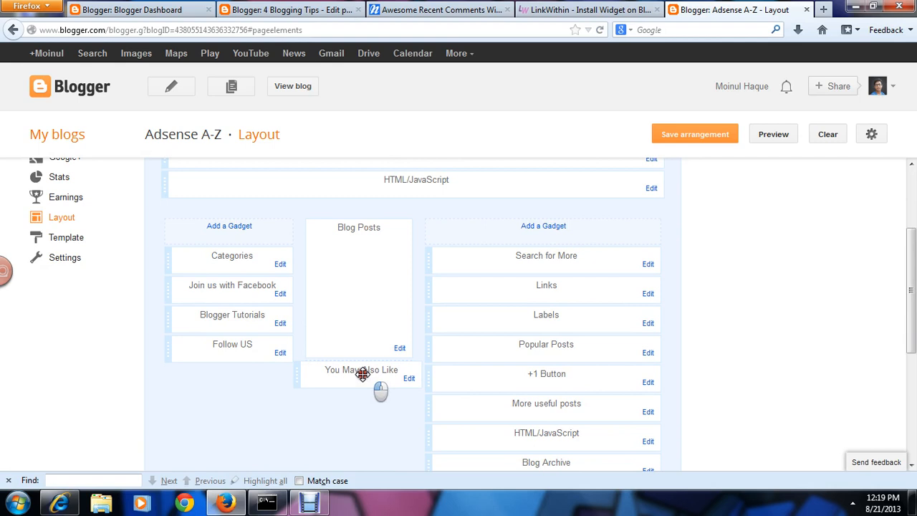
pyautogui.scroll(-3)
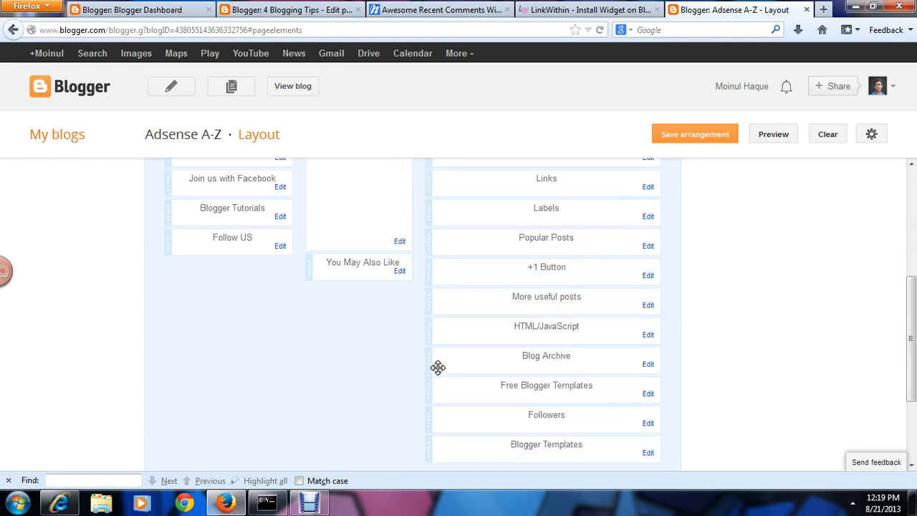
pyautogui.scroll(-3)
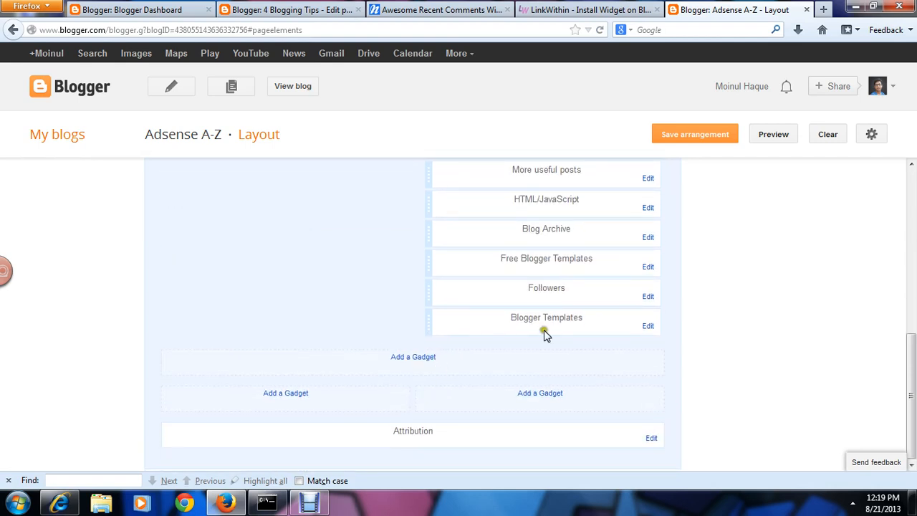
# Step: Save the layout arrangement and view the live Adsense A-Z blog
pyautogui.click(693, 134)
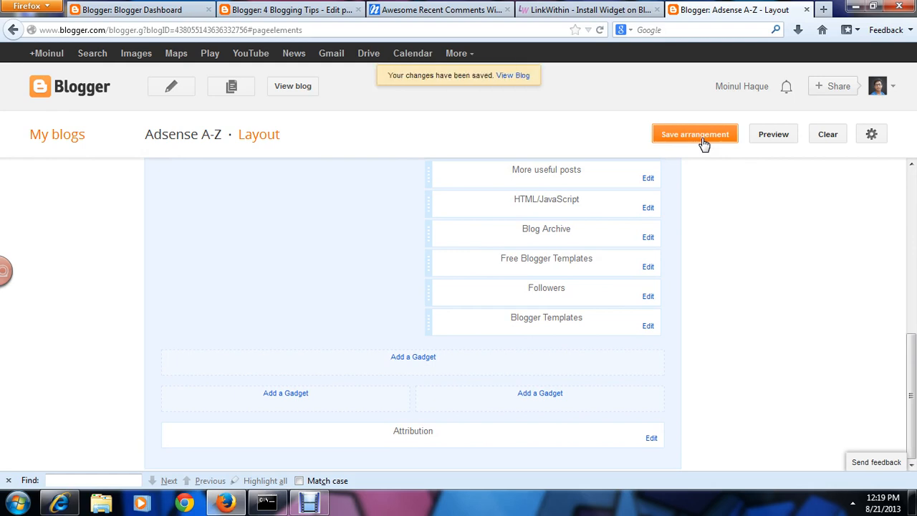
pyautogui.moveTo(513, 75)
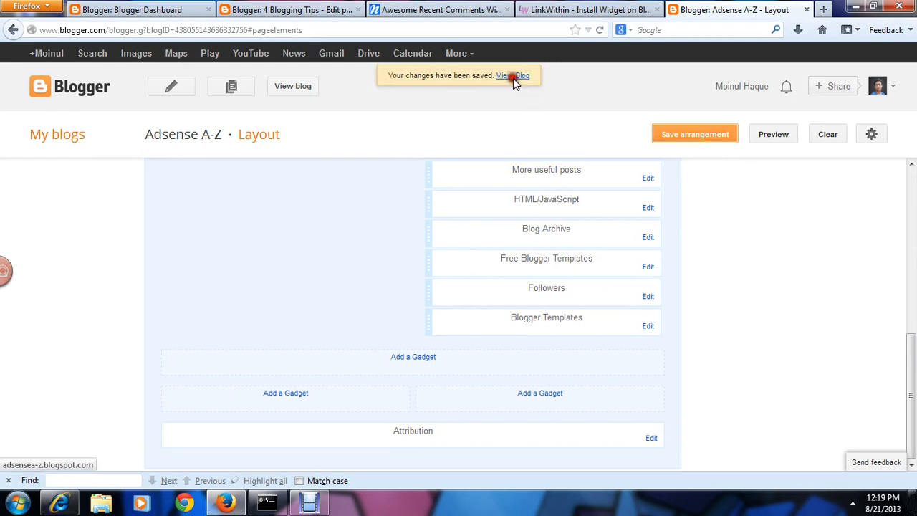
pyautogui.click(515, 75)
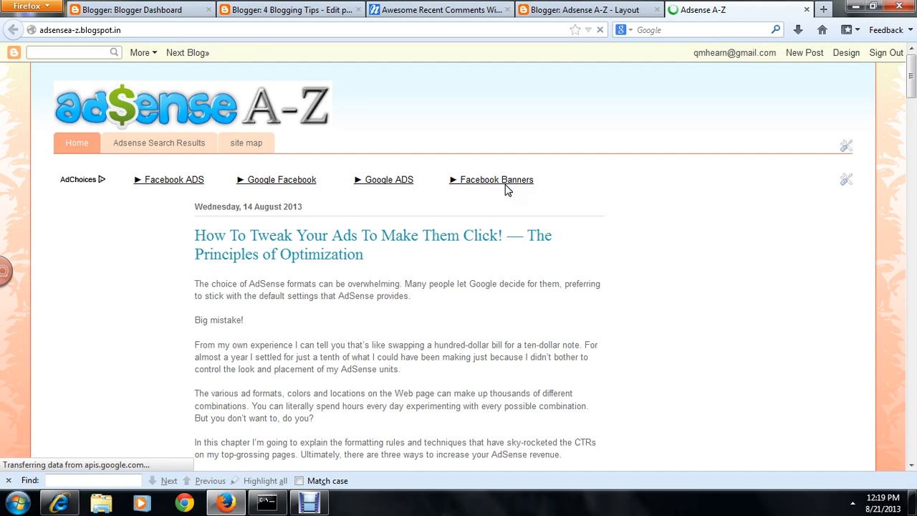
# Step: Scroll down the post to the 'You might also like' links beneath the AdSense tips article
pyautogui.scroll(-3)
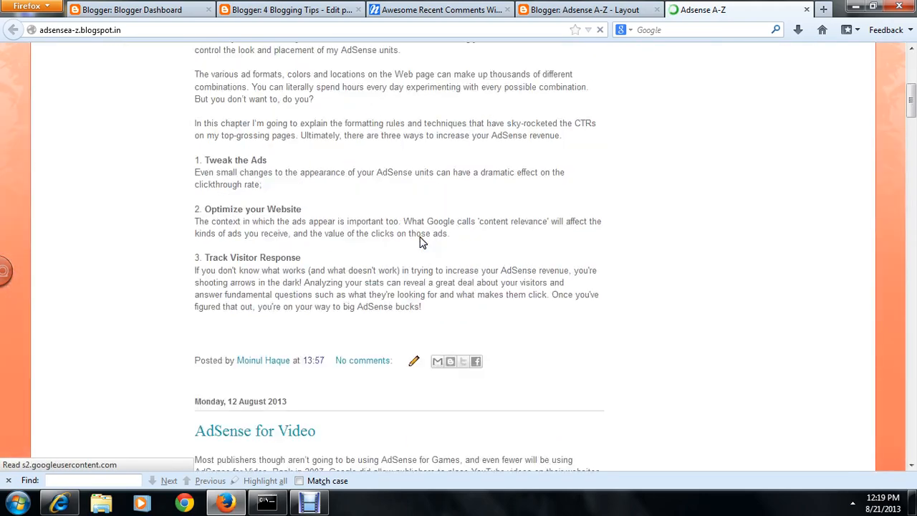
pyautogui.scroll(-3)
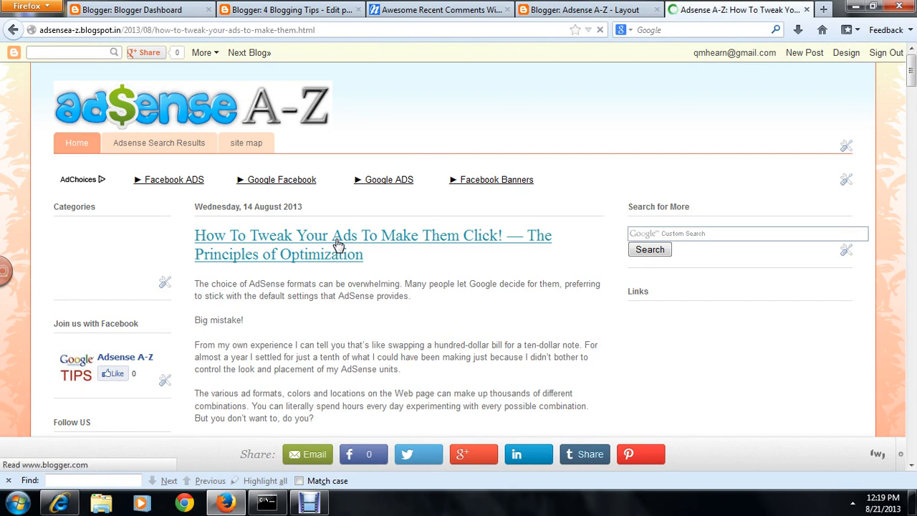
pyautogui.scroll(-3)
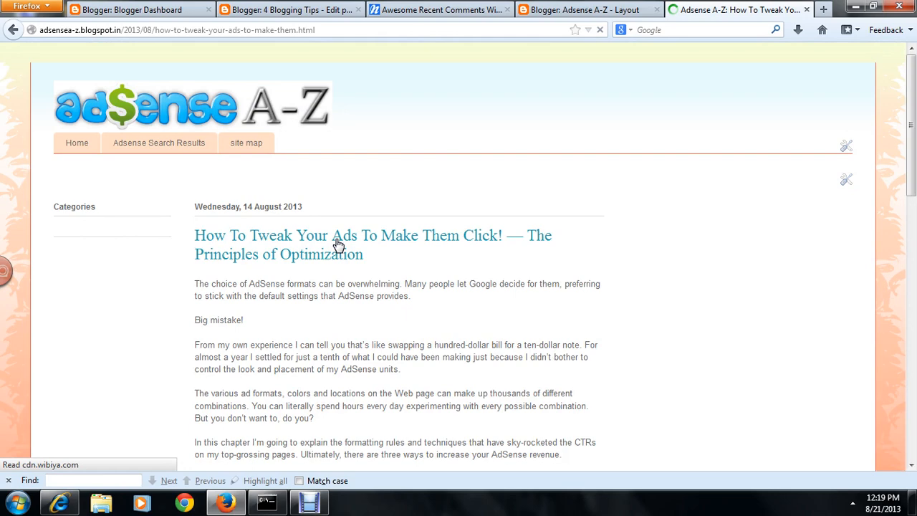
pyautogui.scroll(-3)
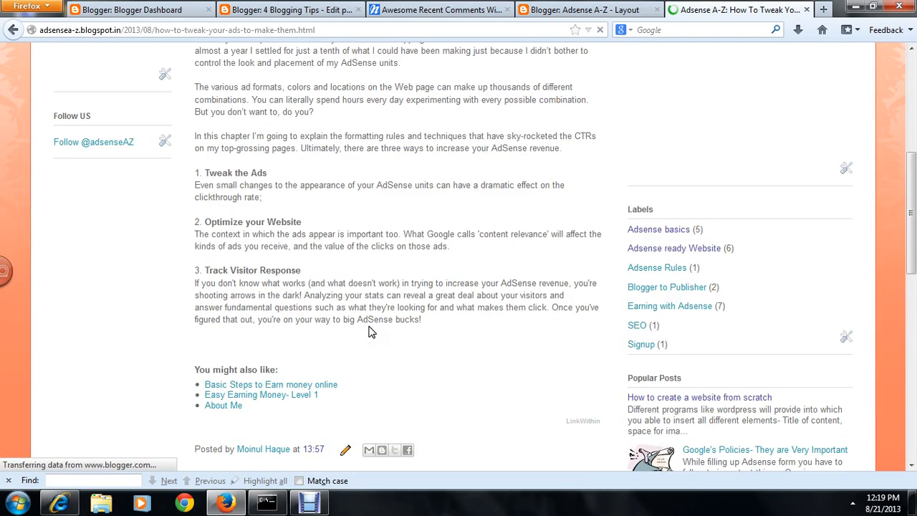
pyautogui.scroll(-3)
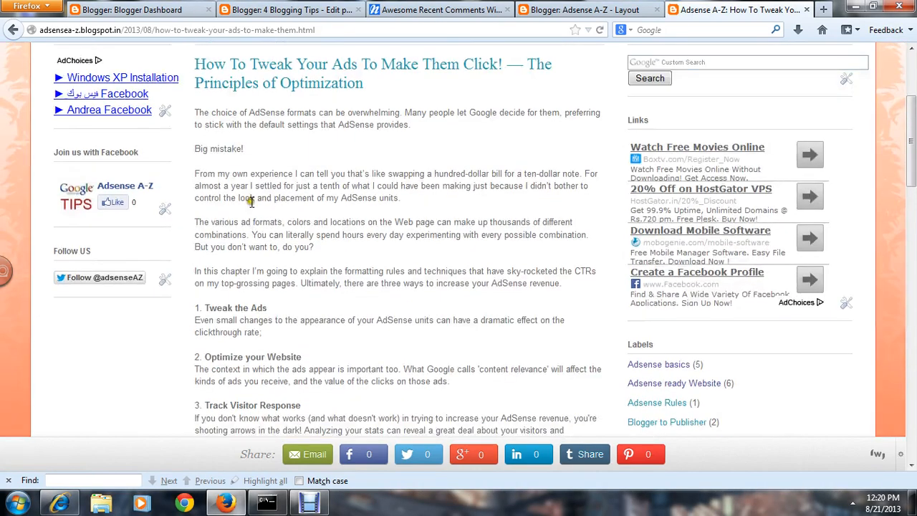
pyautogui.scroll(-3)
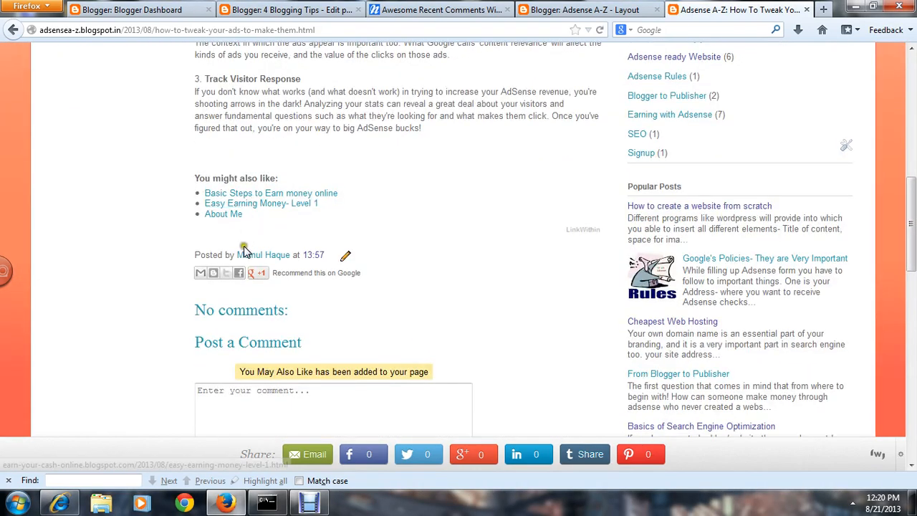
pyautogui.scroll(-3)
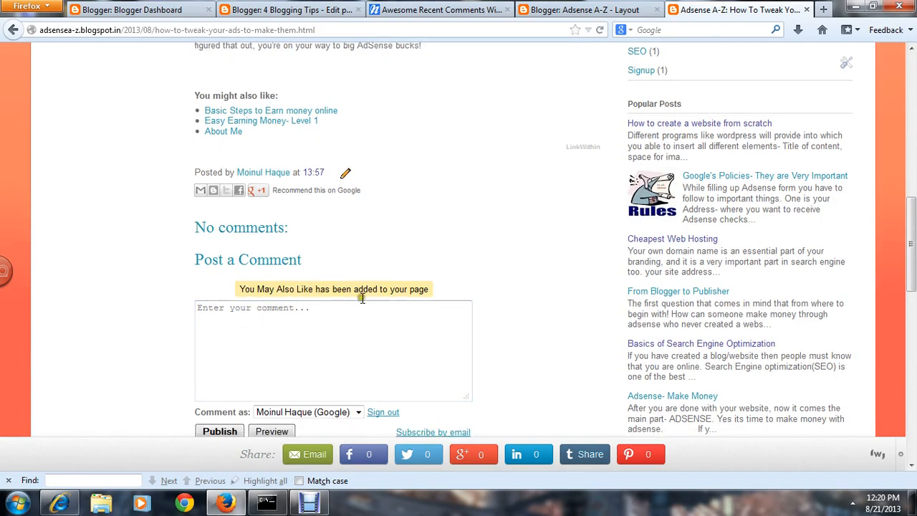
pyautogui.scroll(-3)
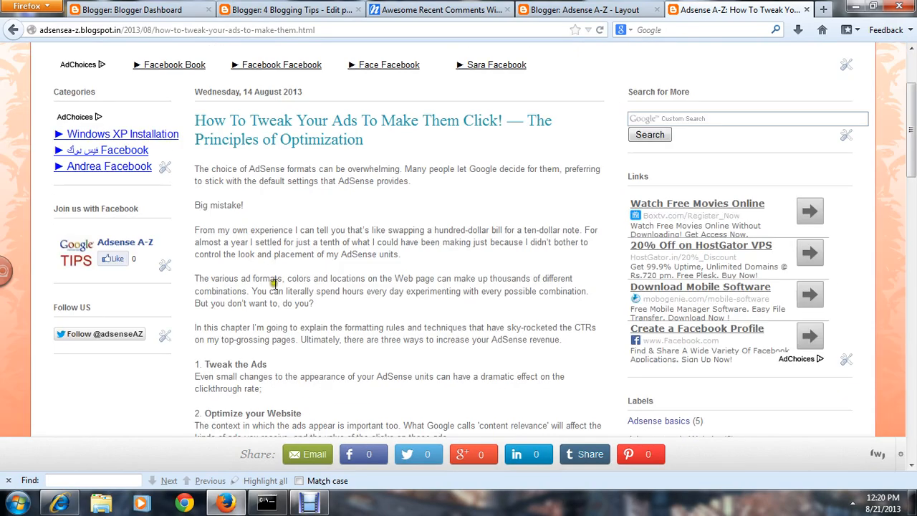
pyautogui.scroll(-3)
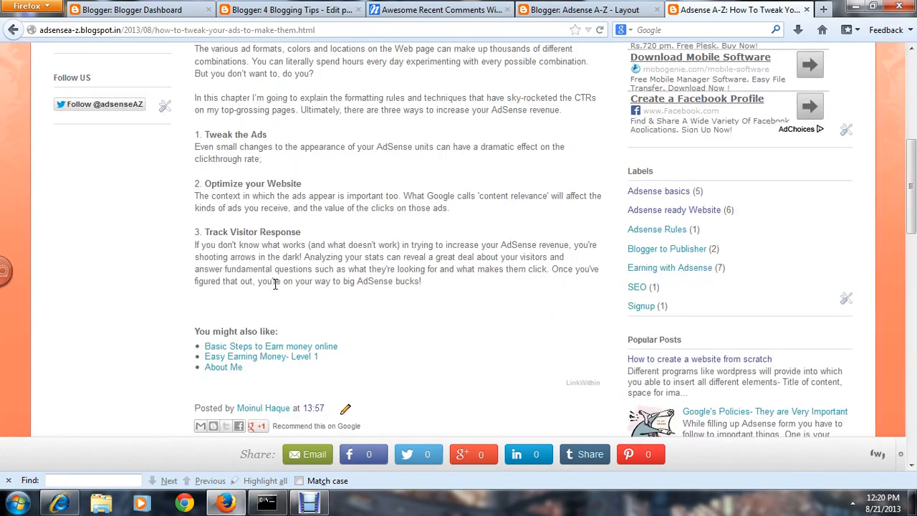
pyautogui.scroll(-3)
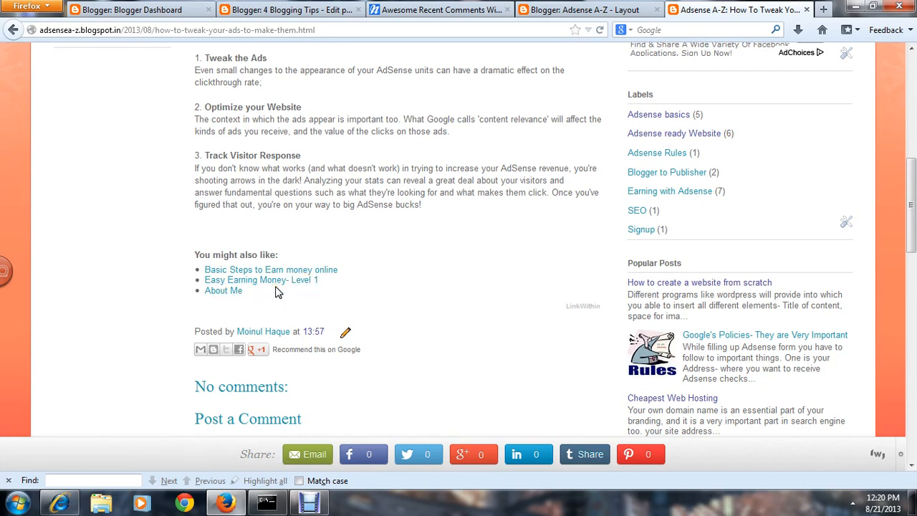
pyautogui.moveTo(261, 279)
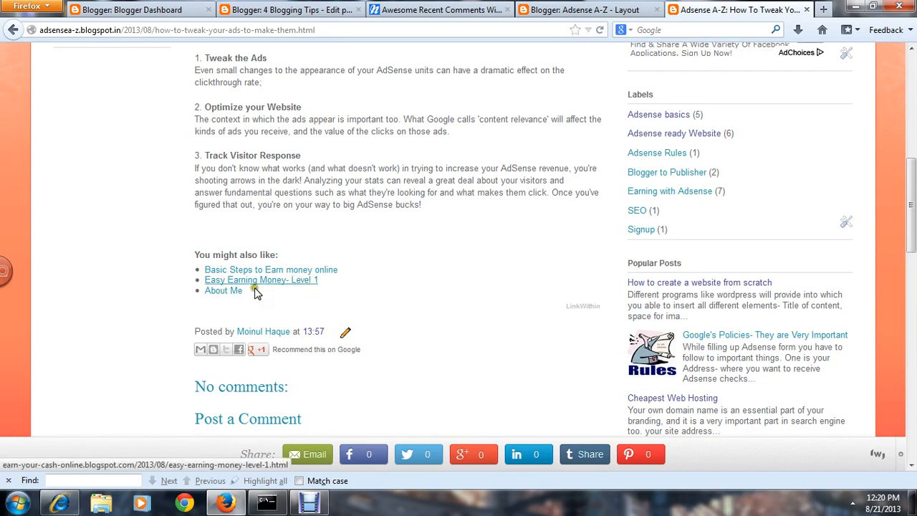
# Step: Follow the 'Basic Steps to Earn money online' related link and look through that post
pyautogui.click(271, 270)
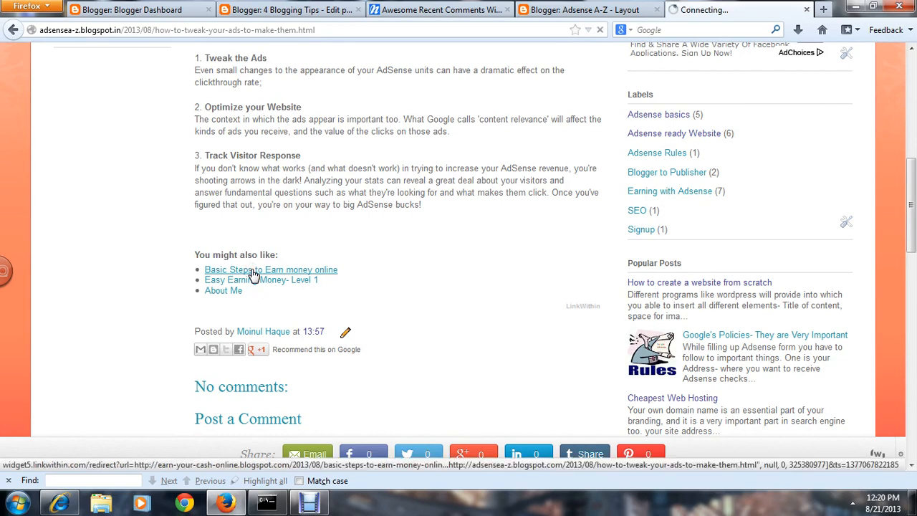
pyautogui.click(271, 269)
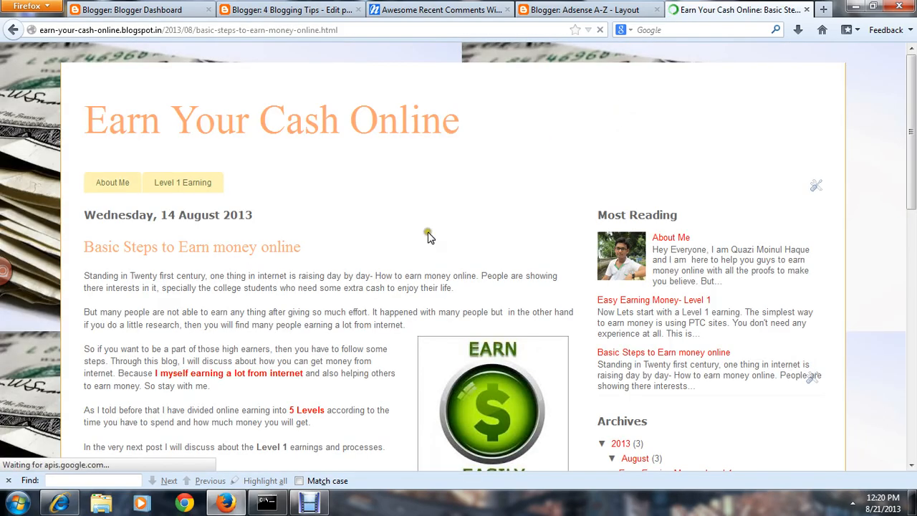
pyautogui.scroll(-3)
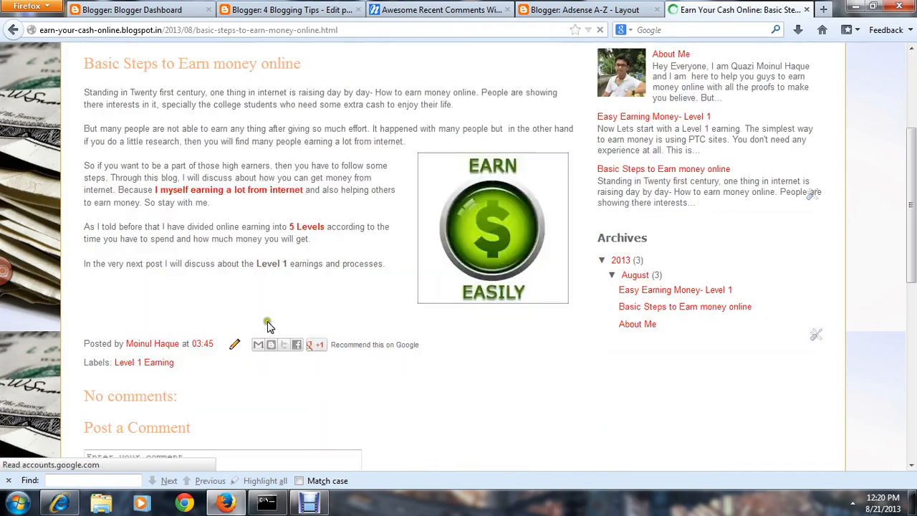
pyautogui.scroll(-3)
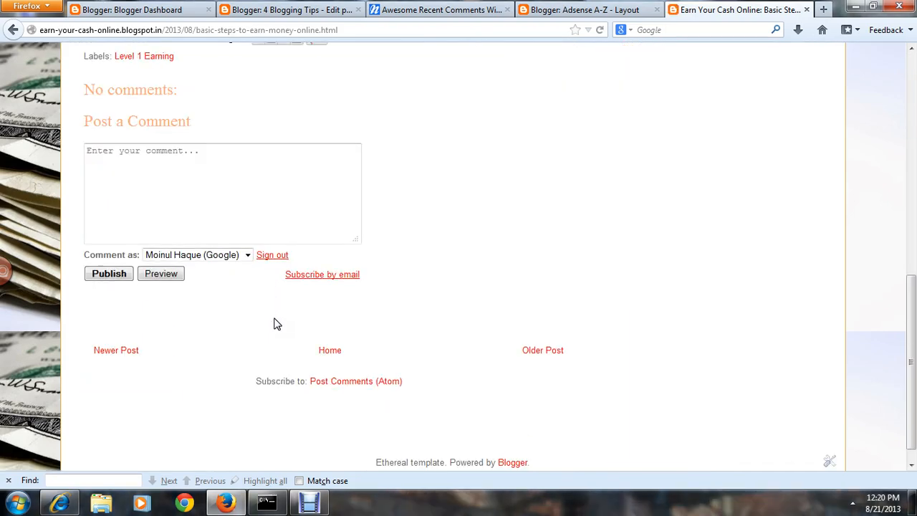
pyautogui.scroll(-3)
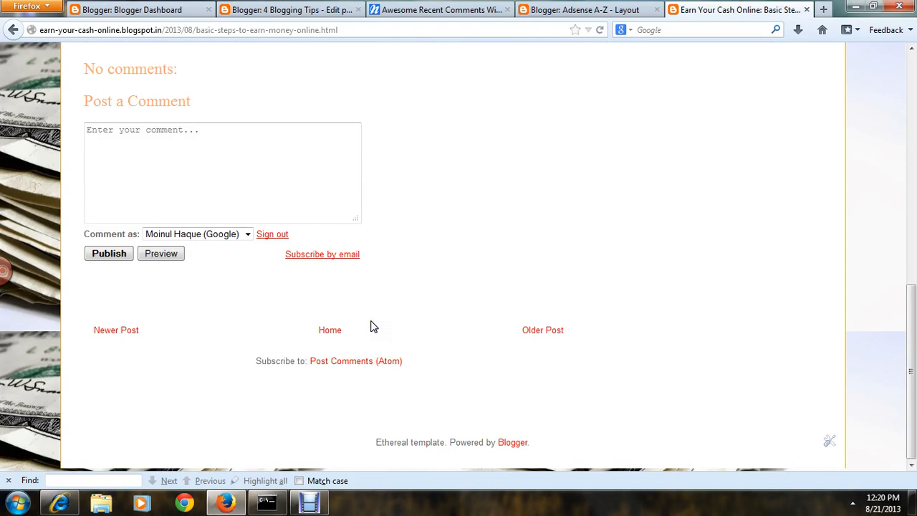
pyautogui.scroll(3)
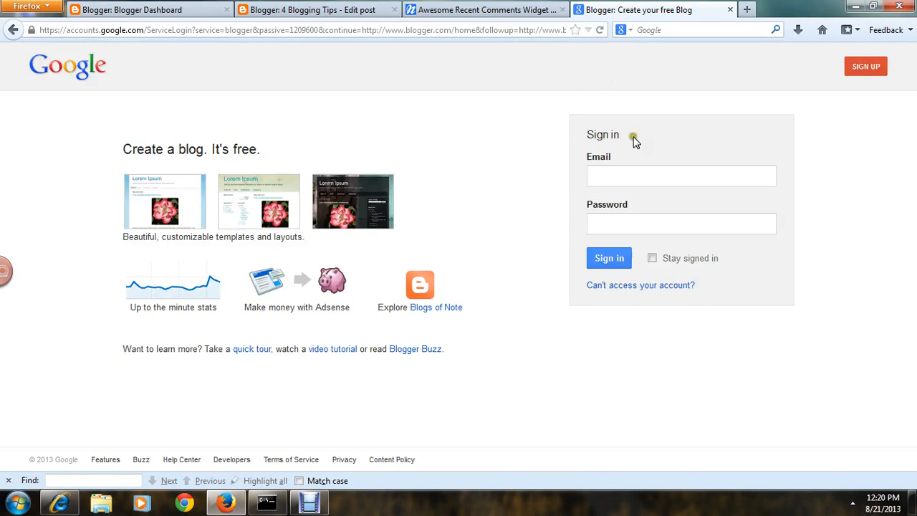
# Step: Sign in to Blogger with the saved Google account to reach the dashboard
pyautogui.click(680, 175)
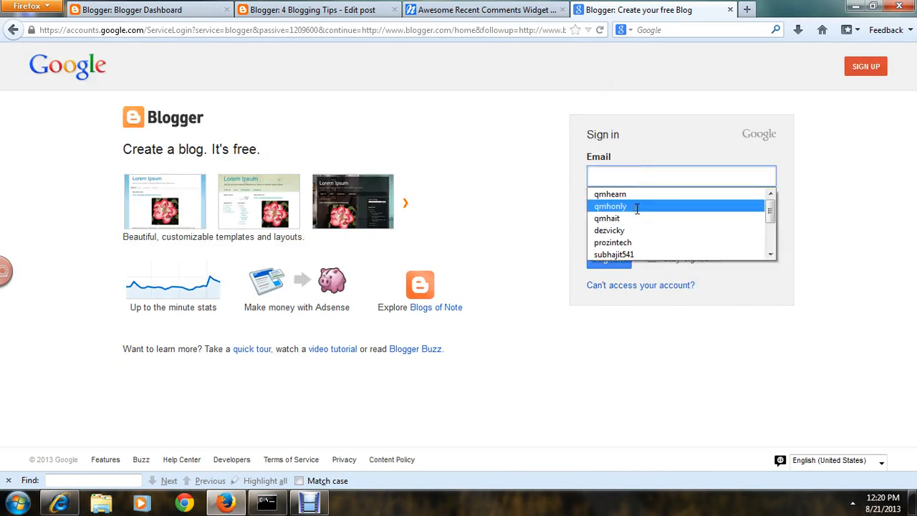
pyautogui.click(610, 206)
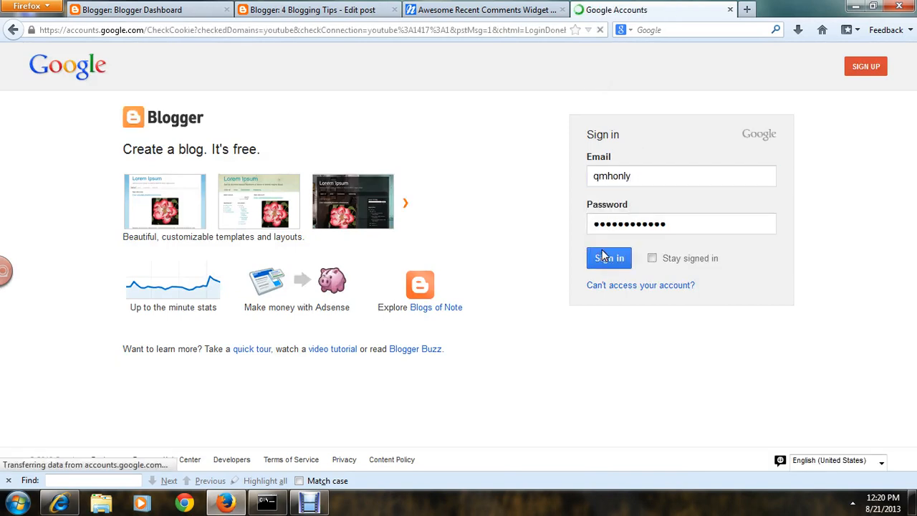
pyautogui.click(608, 258)
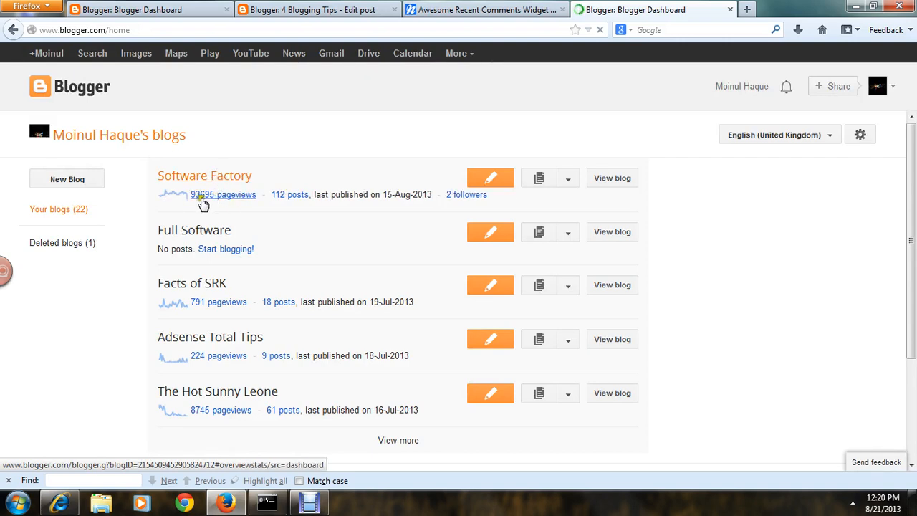
# Step: Open the Software Factory blog and its Stats overview
pyautogui.click(203, 175)
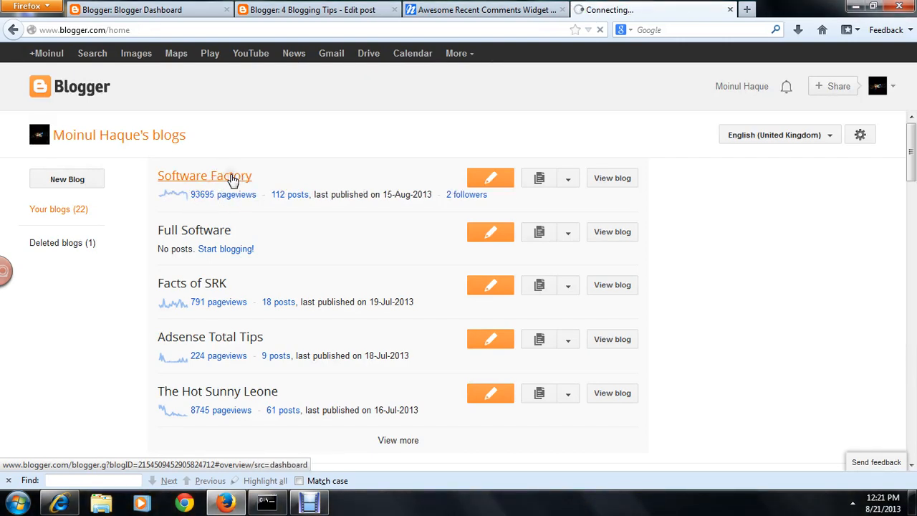
pyautogui.click(204, 174)
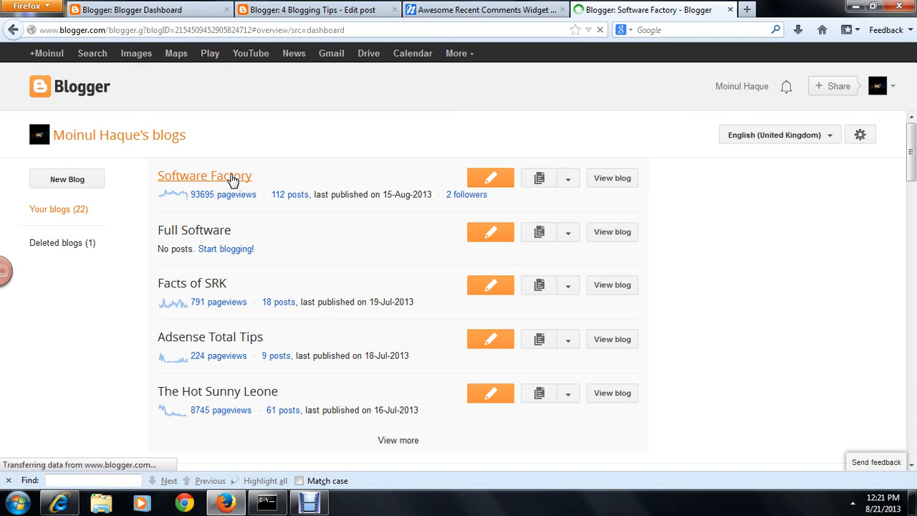
pyautogui.click(203, 175)
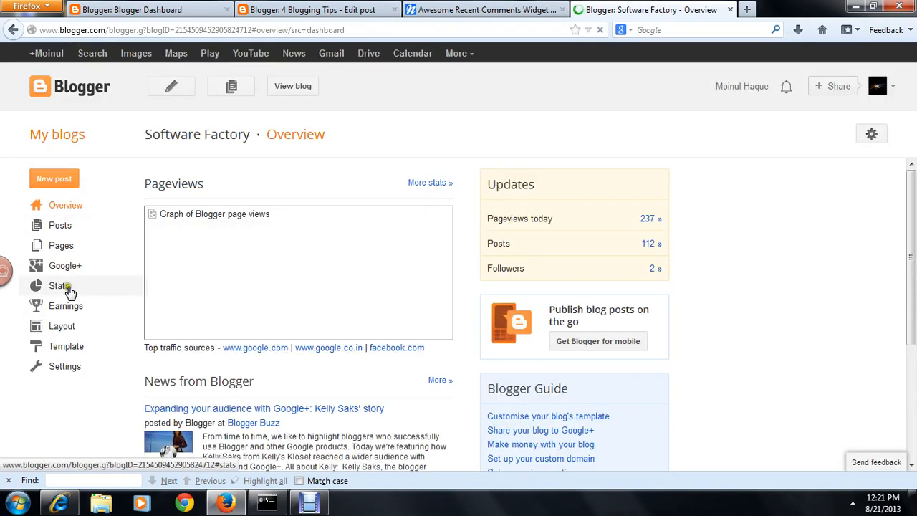
pyautogui.click(60, 285)
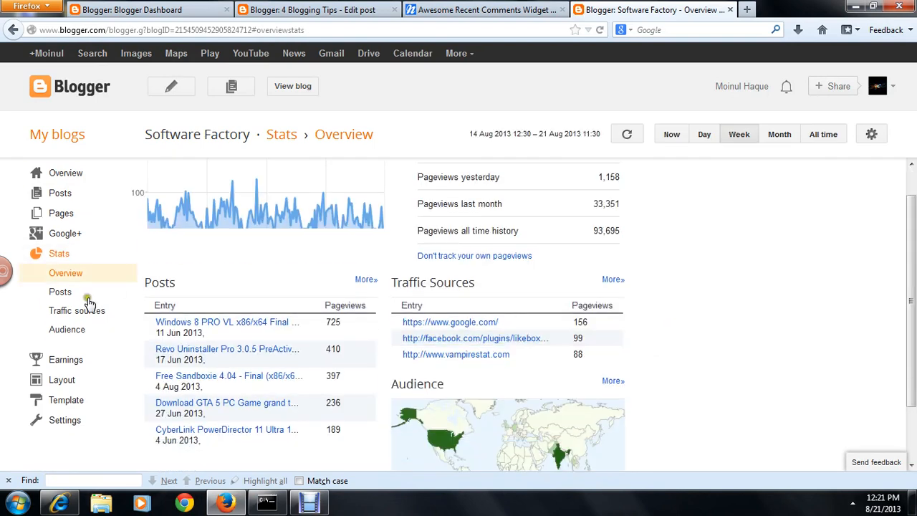
# Step: Show all-time Traffic sources and highlight the 1037 pageviews from widget5.linkwithin.com among referring sites
pyautogui.click(78, 310)
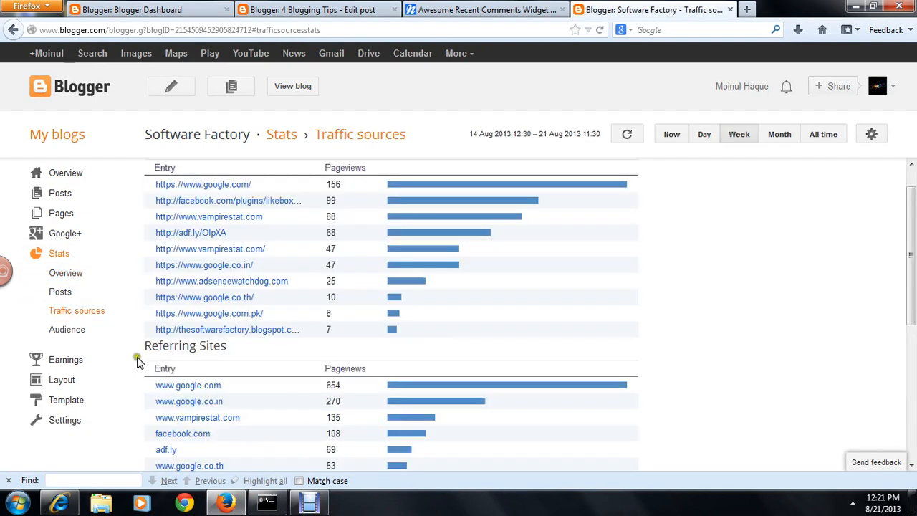
pyautogui.moveTo(298, 384)
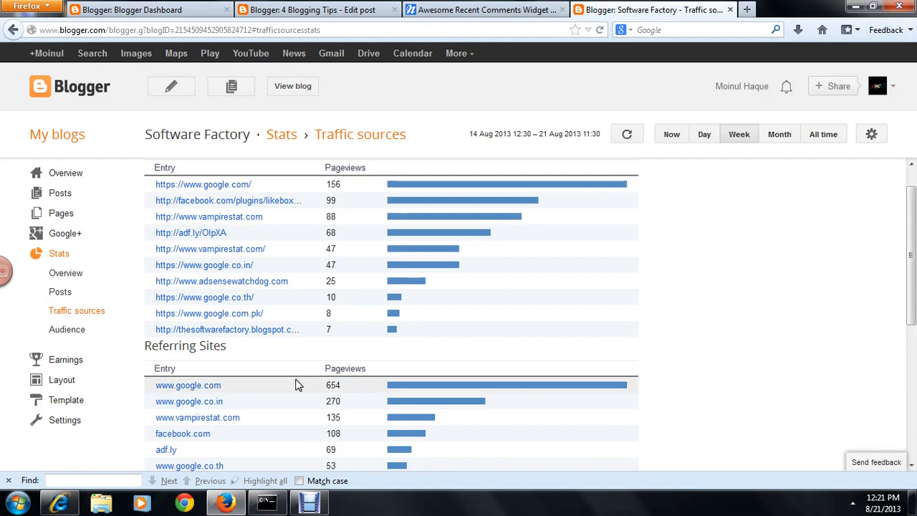
pyautogui.click(823, 135)
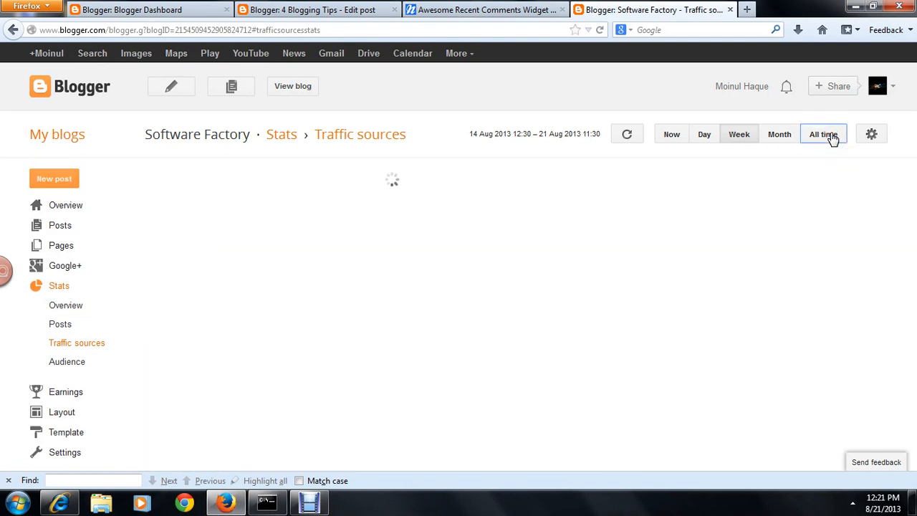
pyautogui.click(822, 134)
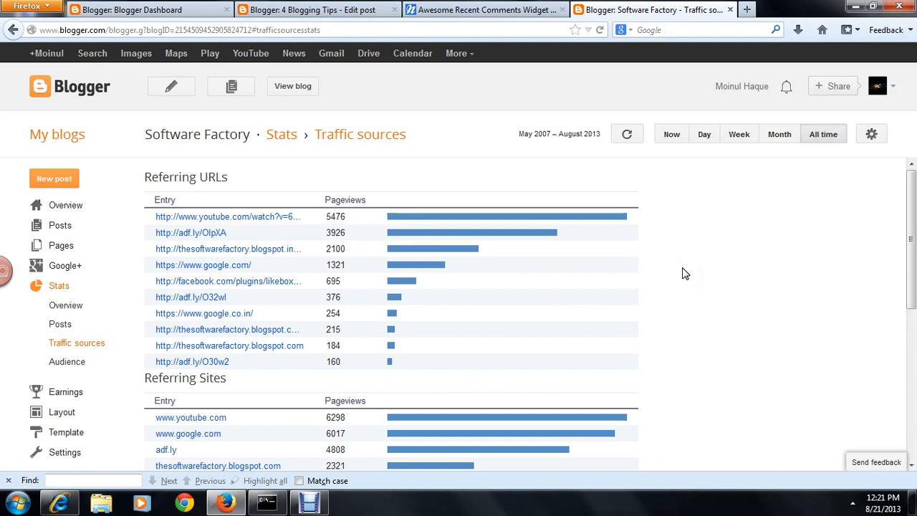
pyautogui.scroll(-3)
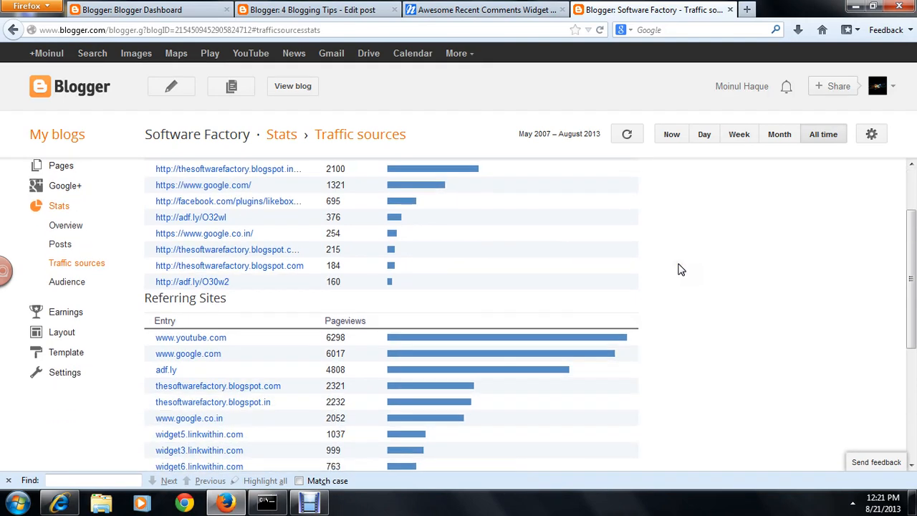
pyautogui.scroll(-3)
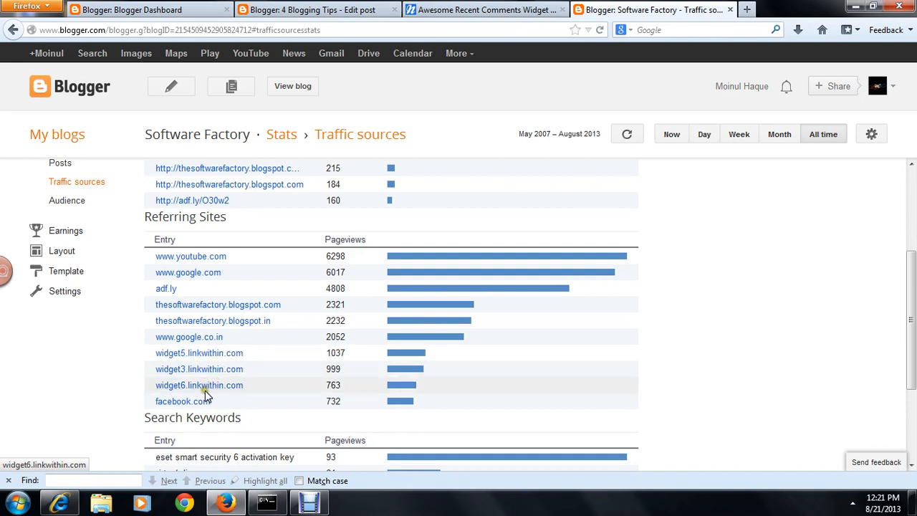
pyautogui.scroll(-3)
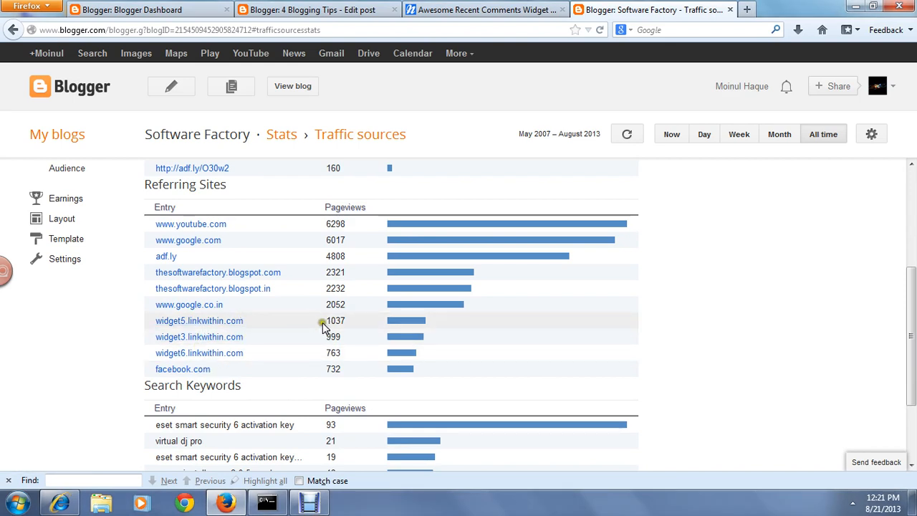
pyautogui.doubleClick(335, 321)
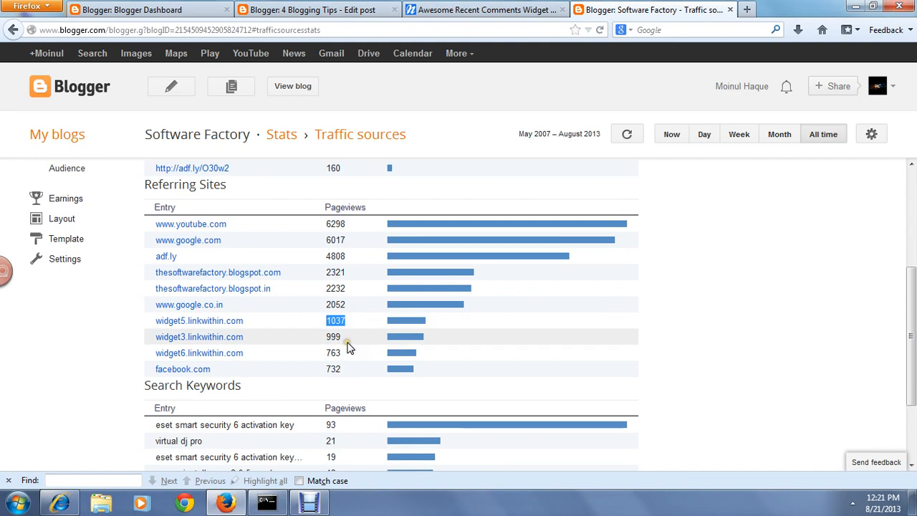